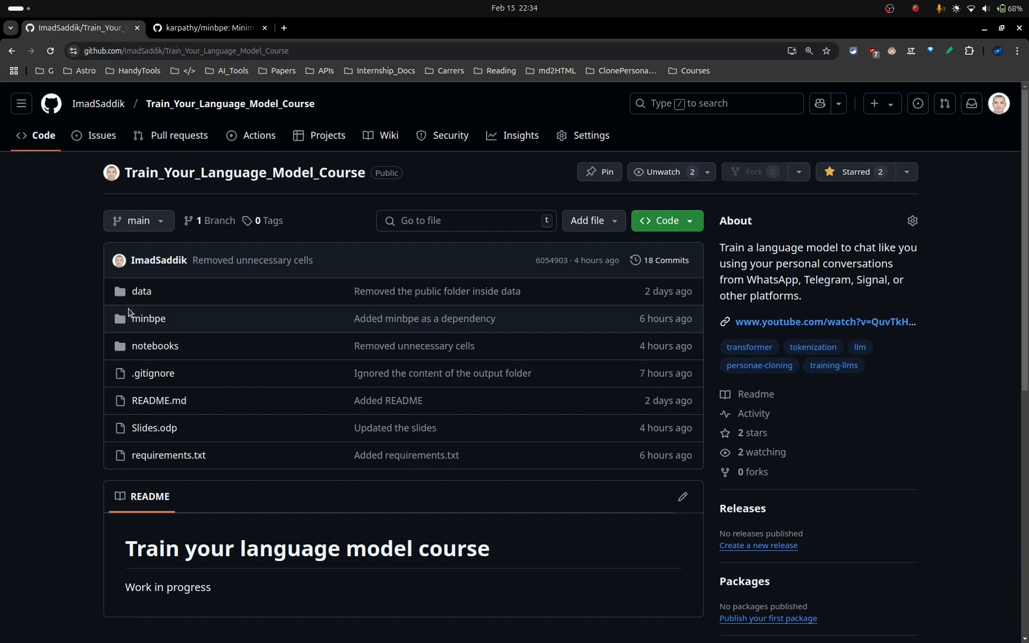
{"action": "mouse_move", "coordinate": [64, 285]}
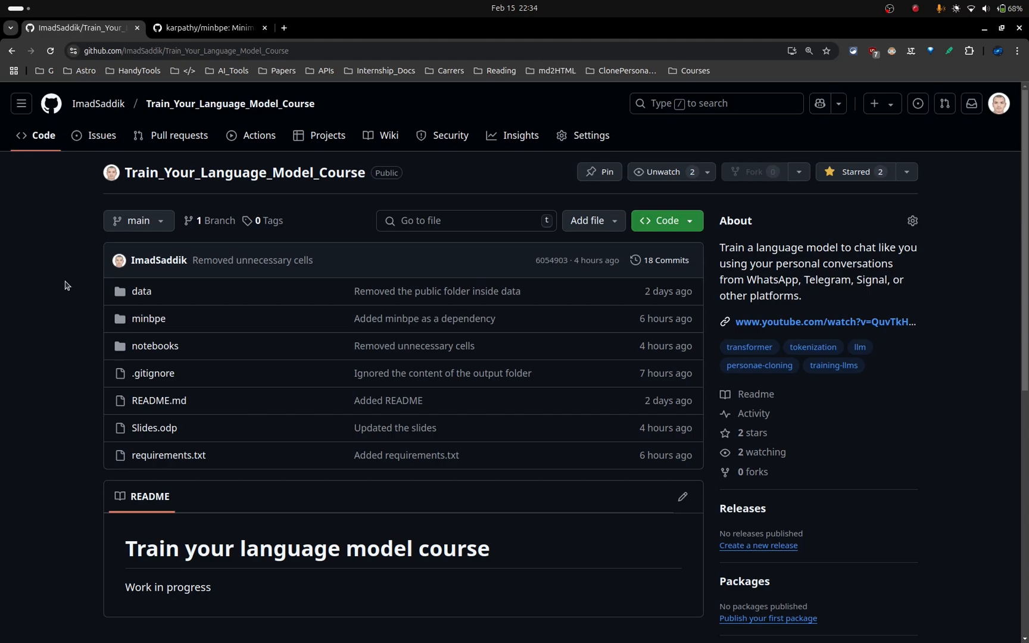
- Open 1_DataCleaning.ipynb at its final cell writing output/combined_text.txt
{"action": "left_click", "coordinate": [208, 27]}
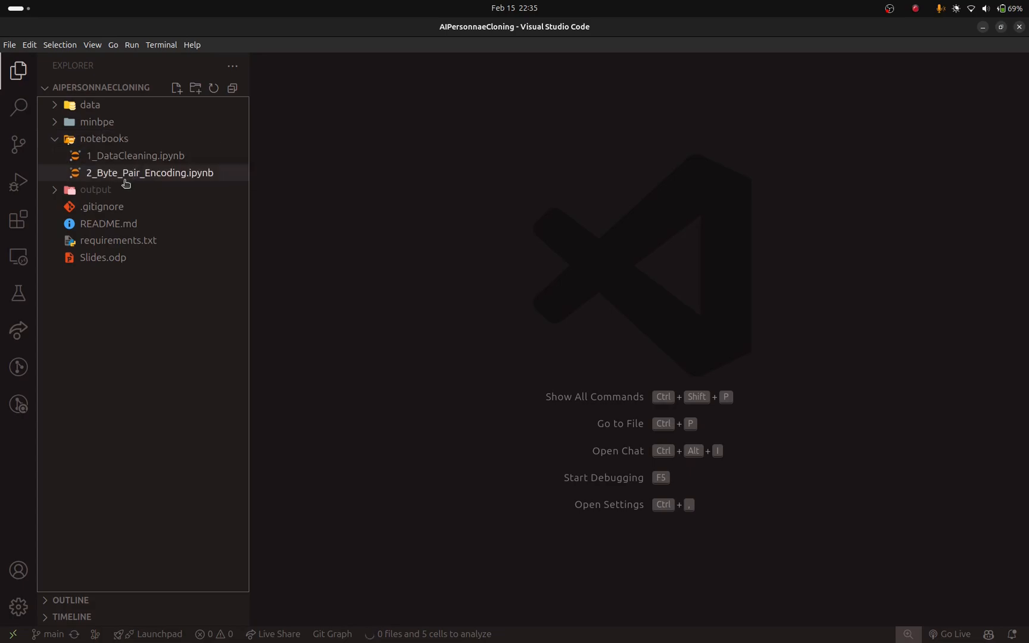
{"action": "mouse_move", "coordinate": [150, 172]}
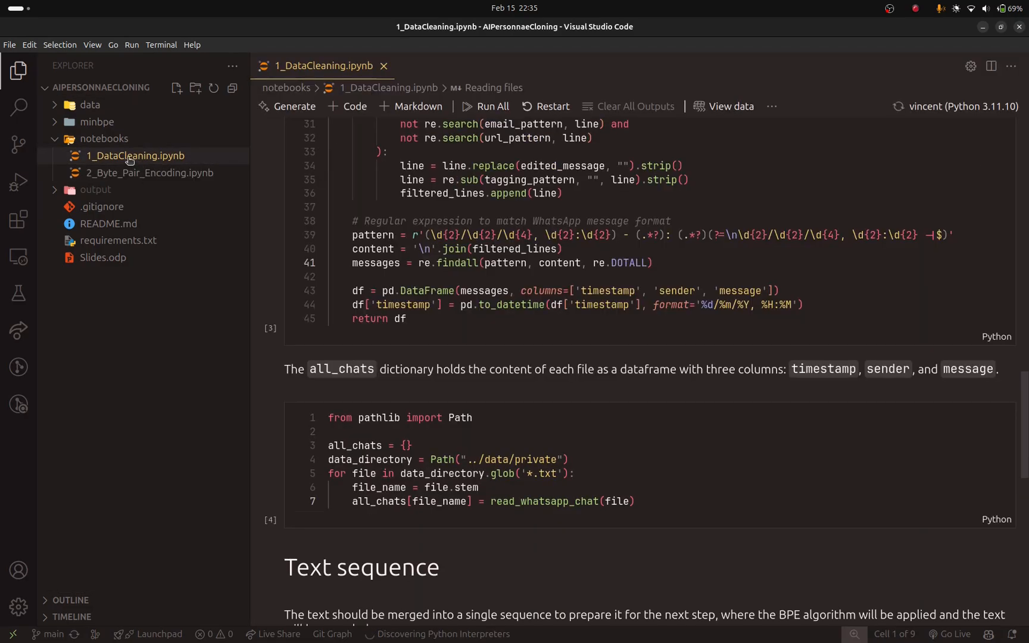
{"action": "left_click", "coordinate": [18, 70]}
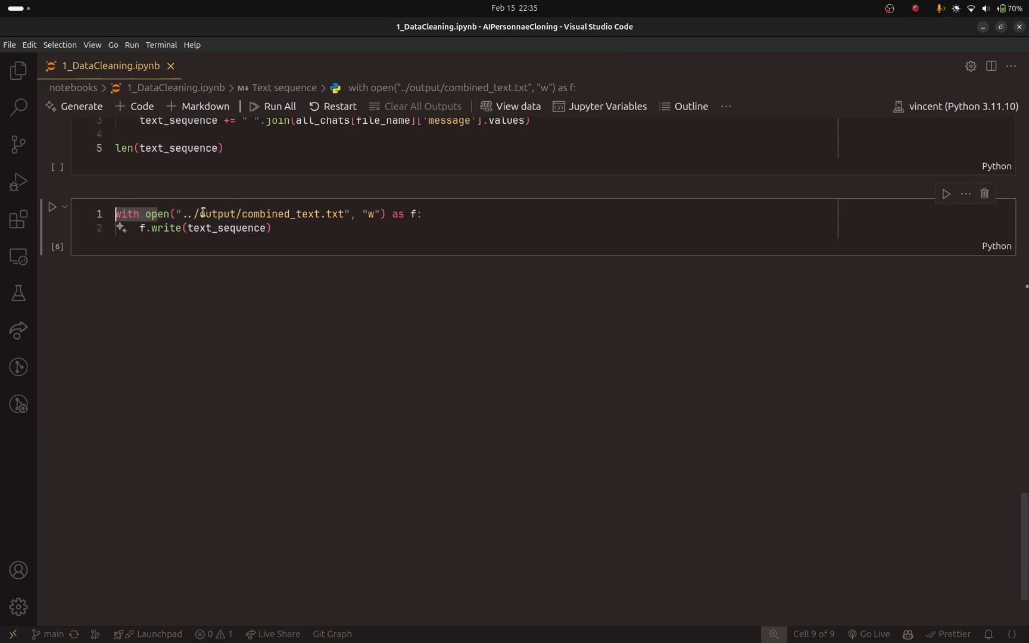
{"action": "left_click", "coordinate": [19, 70]}
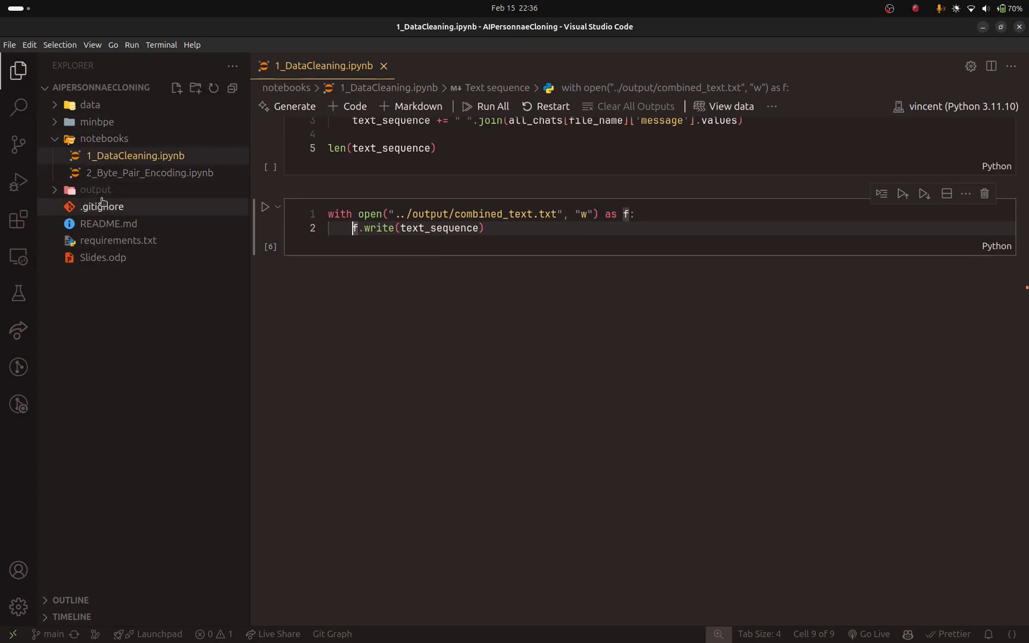
- Expand the output folder to reveal its files, then collapse it again
{"action": "left_click", "coordinate": [96, 189]}
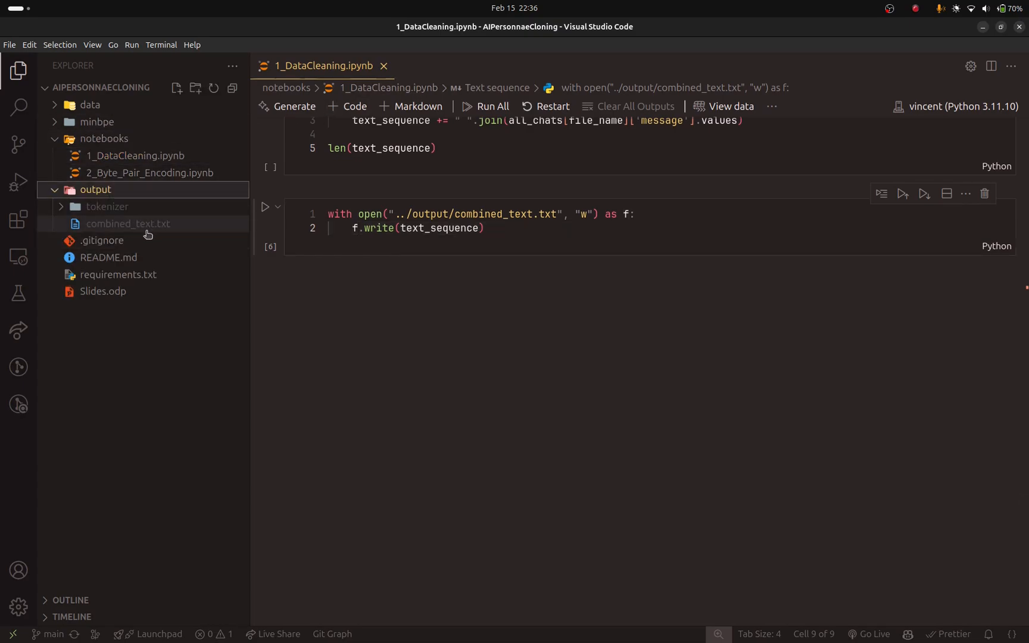
{"action": "mouse_move", "coordinate": [128, 223]}
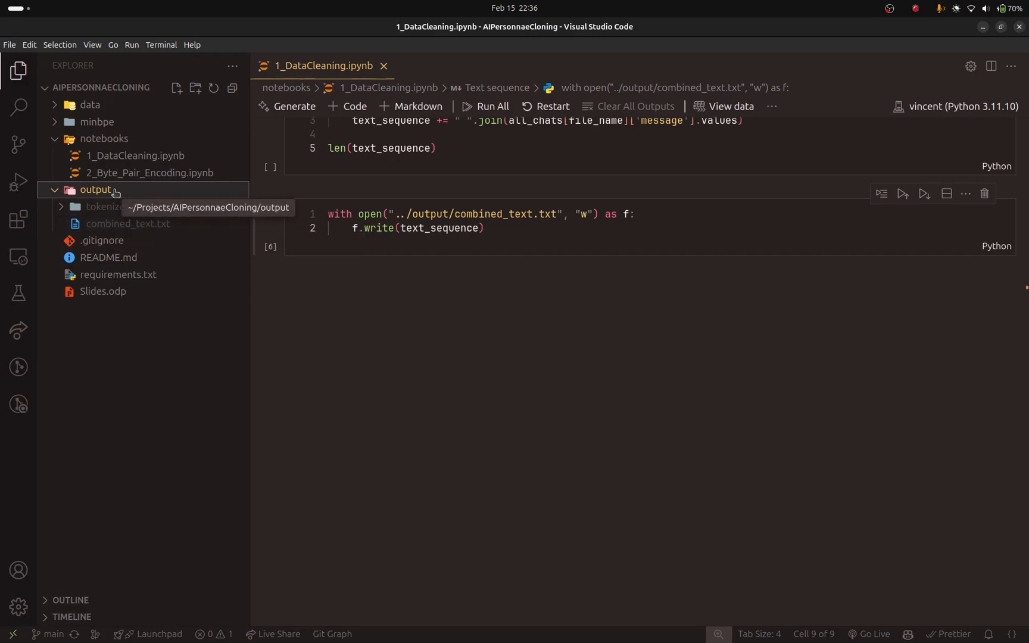
{"action": "mouse_move", "coordinate": [128, 224]}
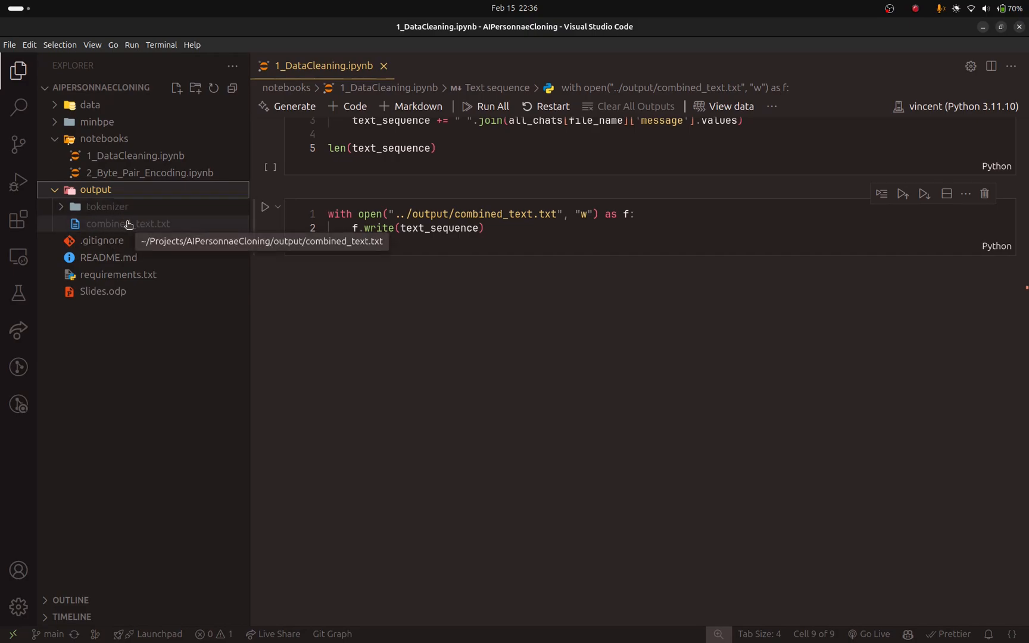
{"action": "left_click", "coordinate": [95, 190]}
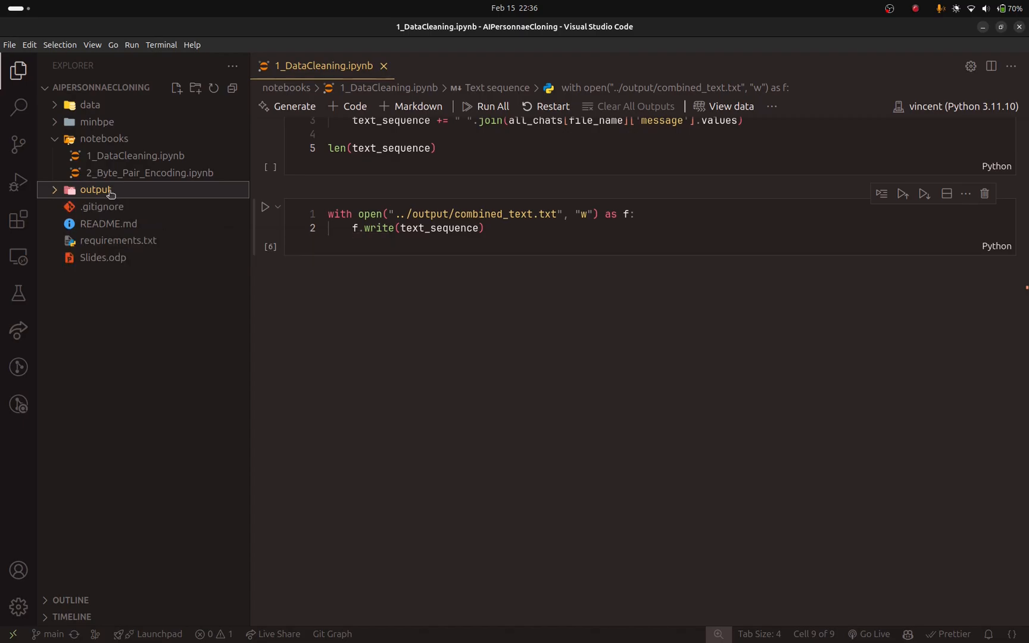
{"action": "mouse_move", "coordinate": [149, 173]}
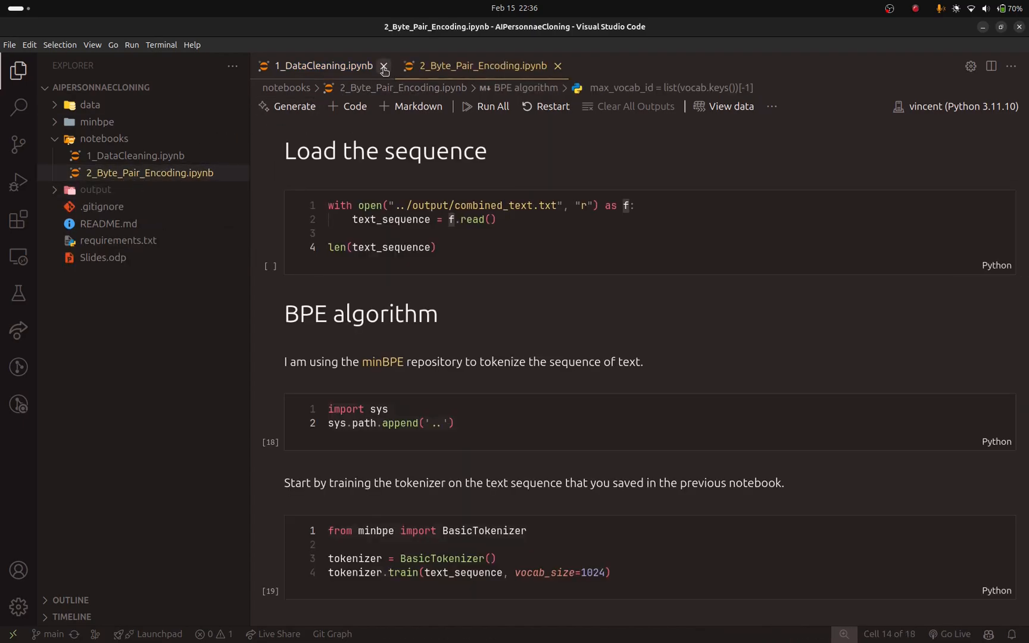
- Close the data cleaning tab and view the BPE notebook's load cell reporting 1436650 characters
{"action": "left_click", "coordinate": [384, 66]}
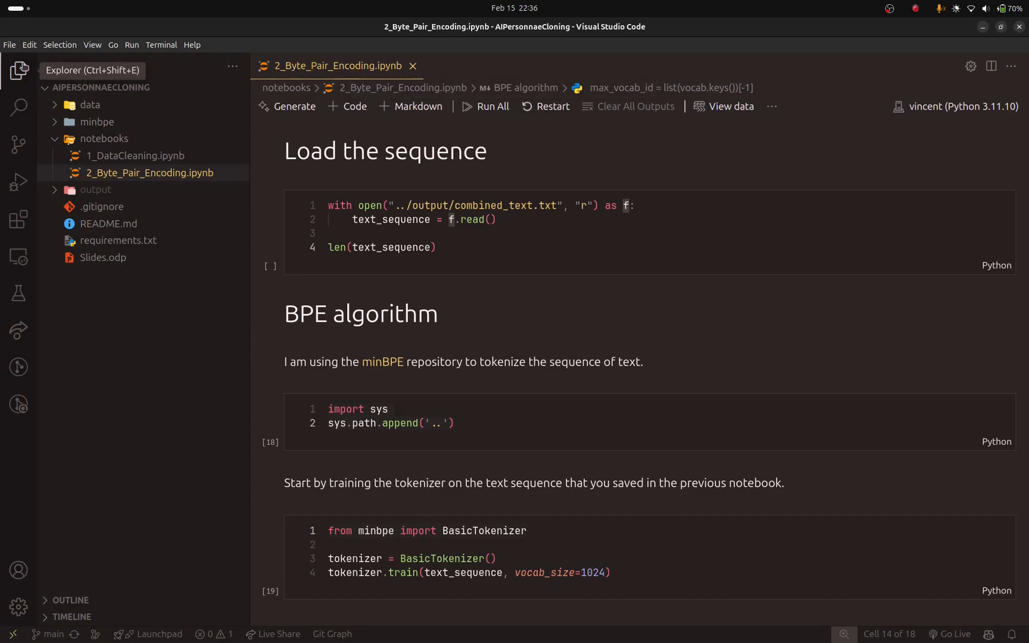
{"action": "left_click", "coordinate": [18, 70]}
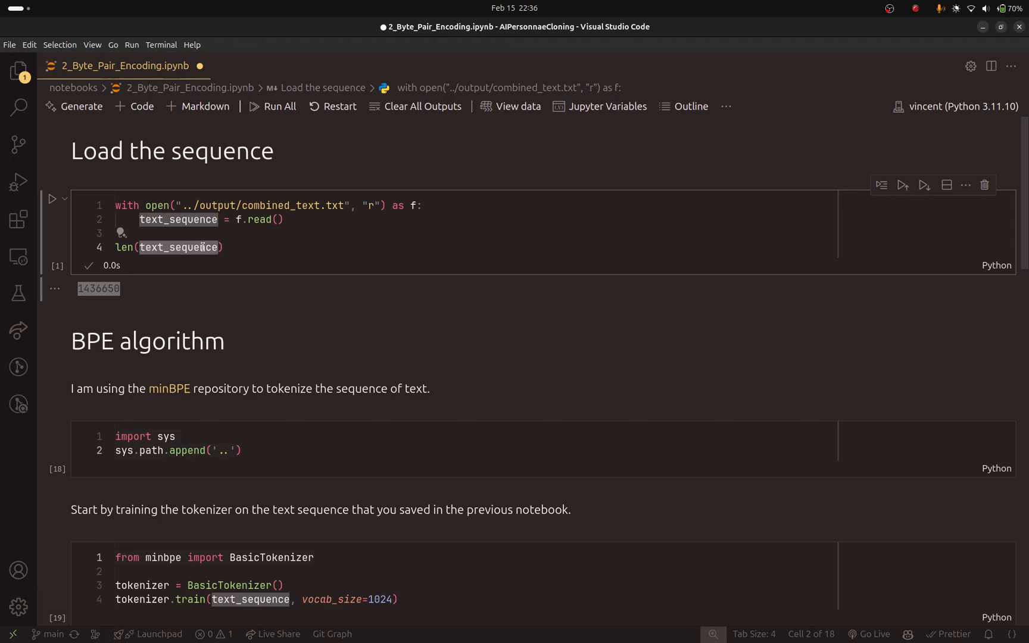
{"action": "scroll", "scroll_direction": "down", "scroll_amount": 3}
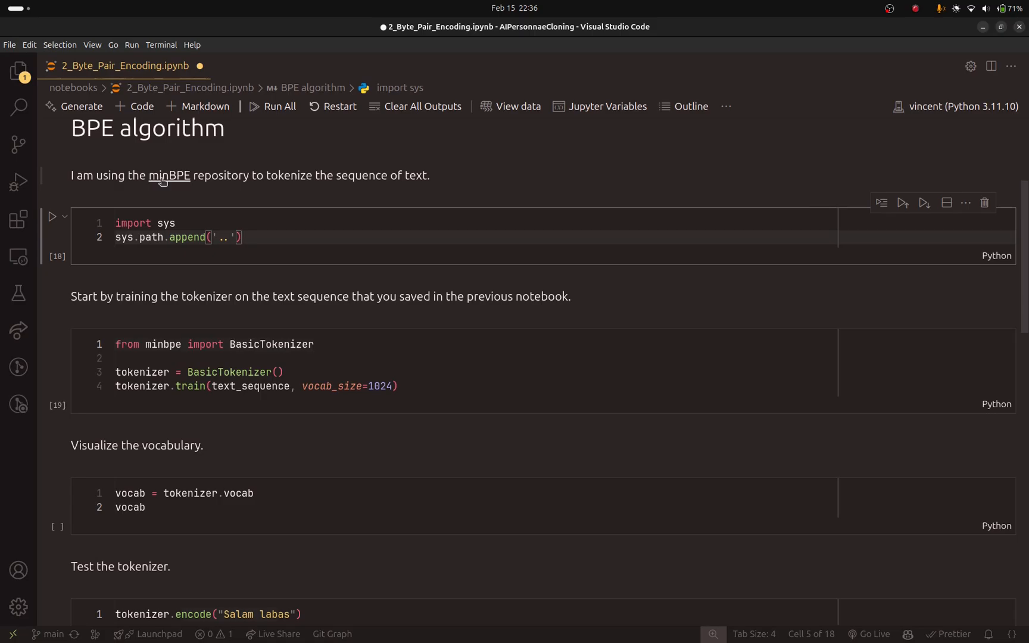
{"action": "left_click", "coordinate": [18, 69]}
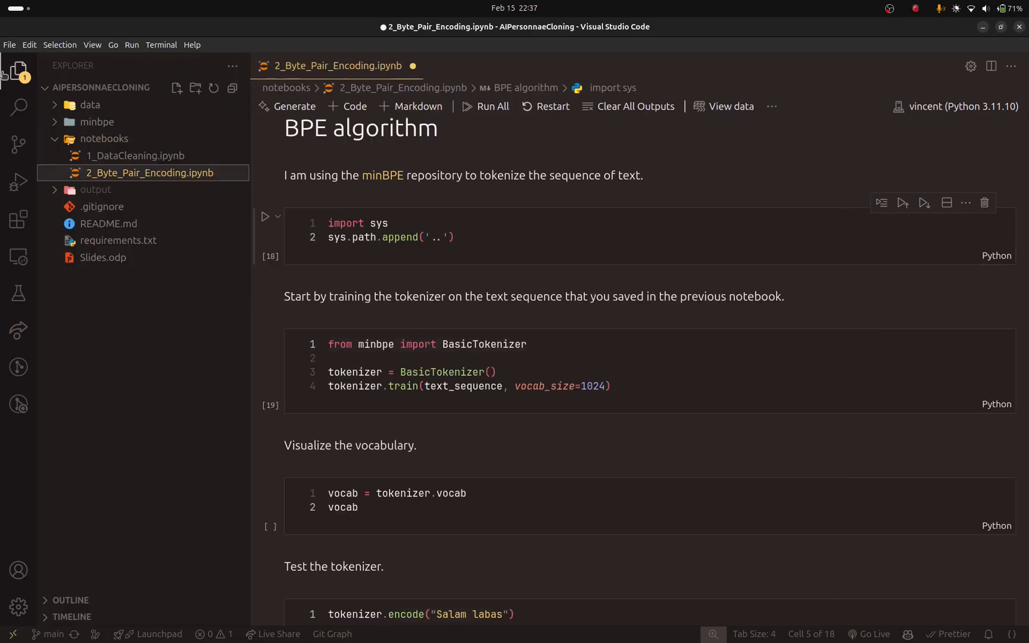
- Browse the minbpe folder and its __init__.py importing the tokenizer classes
{"action": "left_click", "coordinate": [97, 121]}
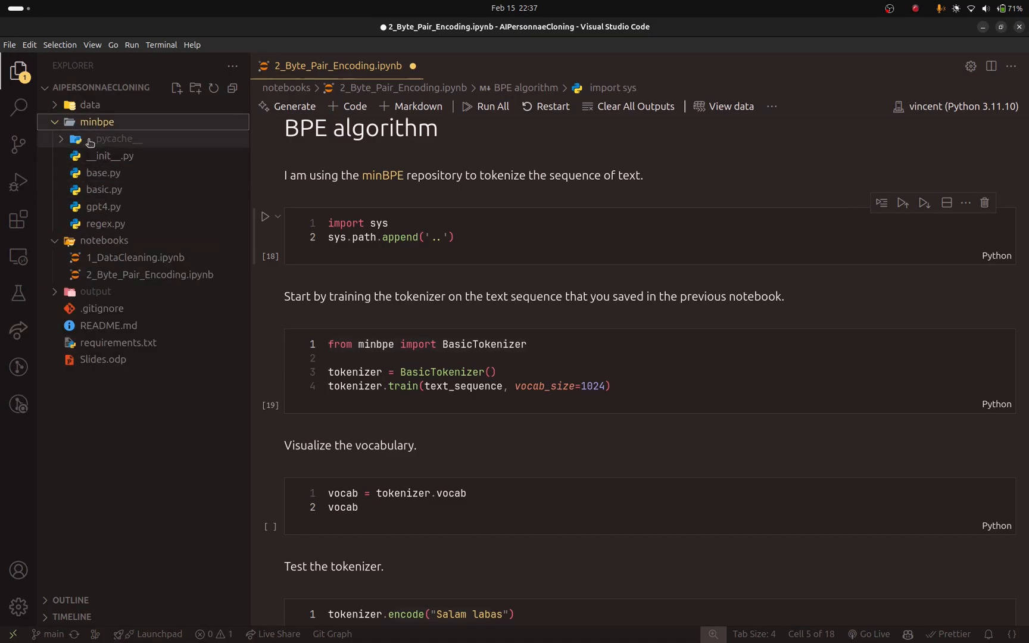
{"action": "mouse_move", "coordinate": [96, 122]}
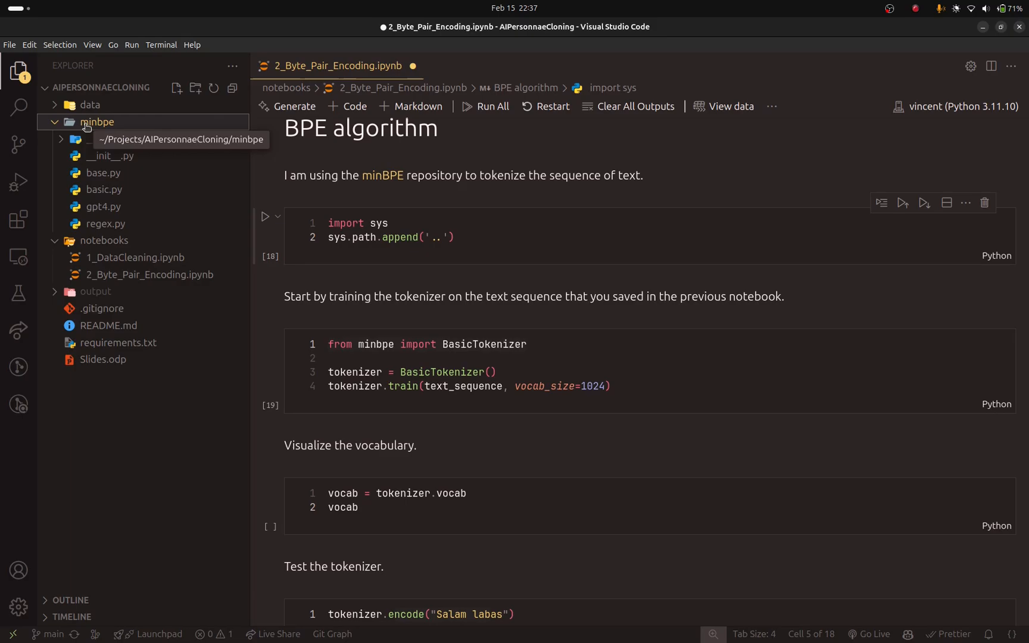
{"action": "left_click", "coordinate": [97, 122]}
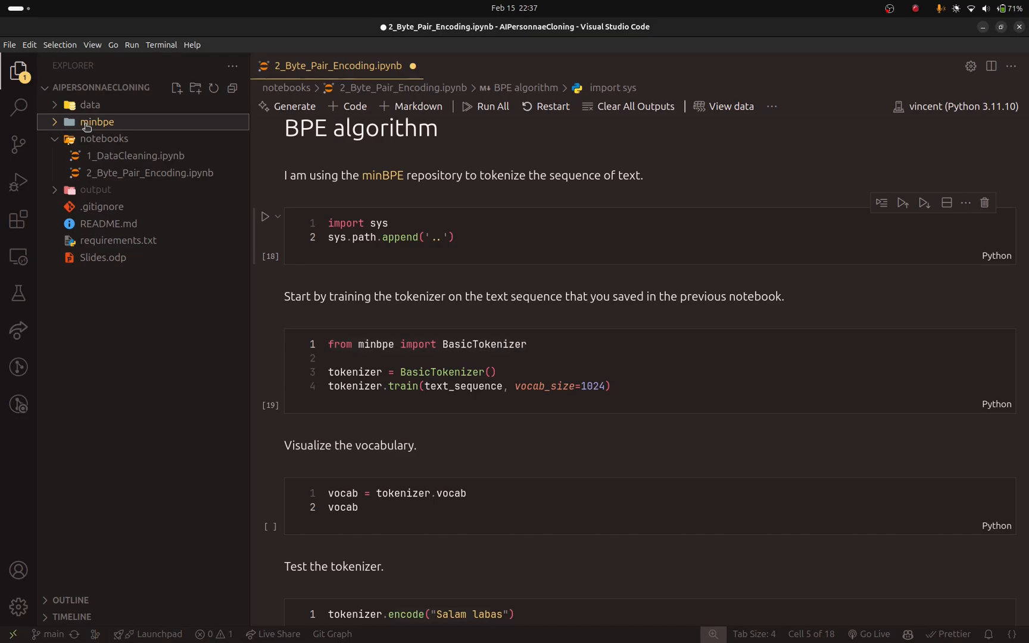
{"action": "left_click", "coordinate": [149, 173]}
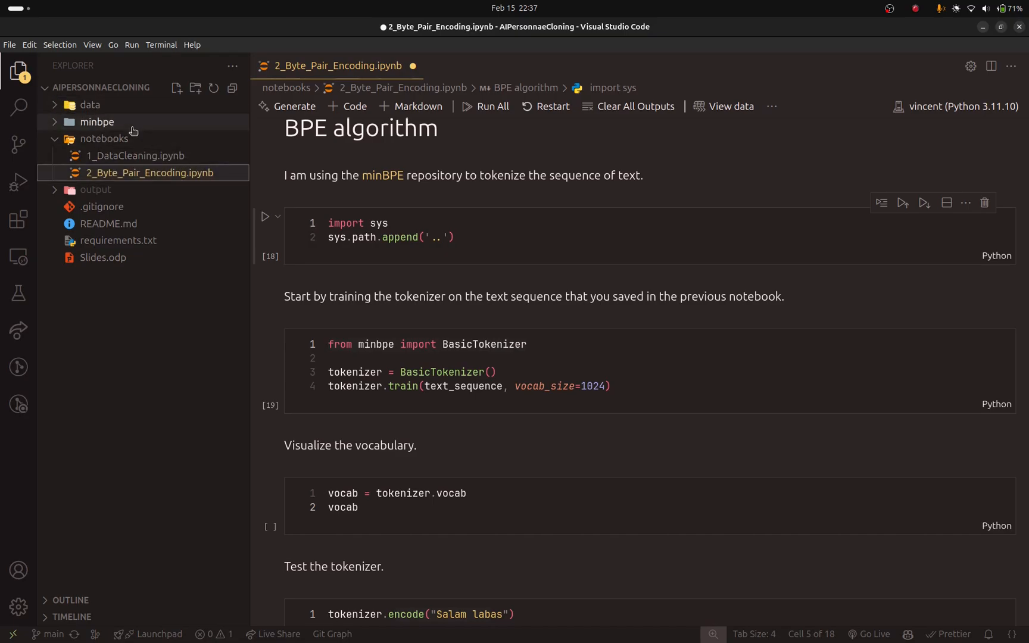
{"action": "left_click", "coordinate": [97, 122]}
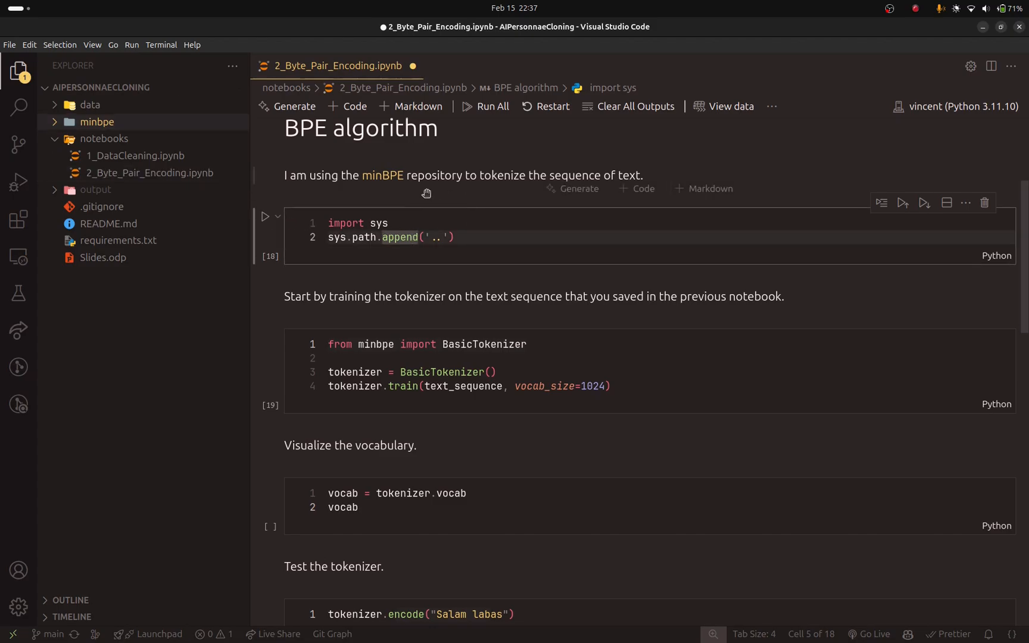
- Run the cell appending '..' to sys.path so minbpe can be imported
{"action": "left_click", "coordinate": [266, 217]}
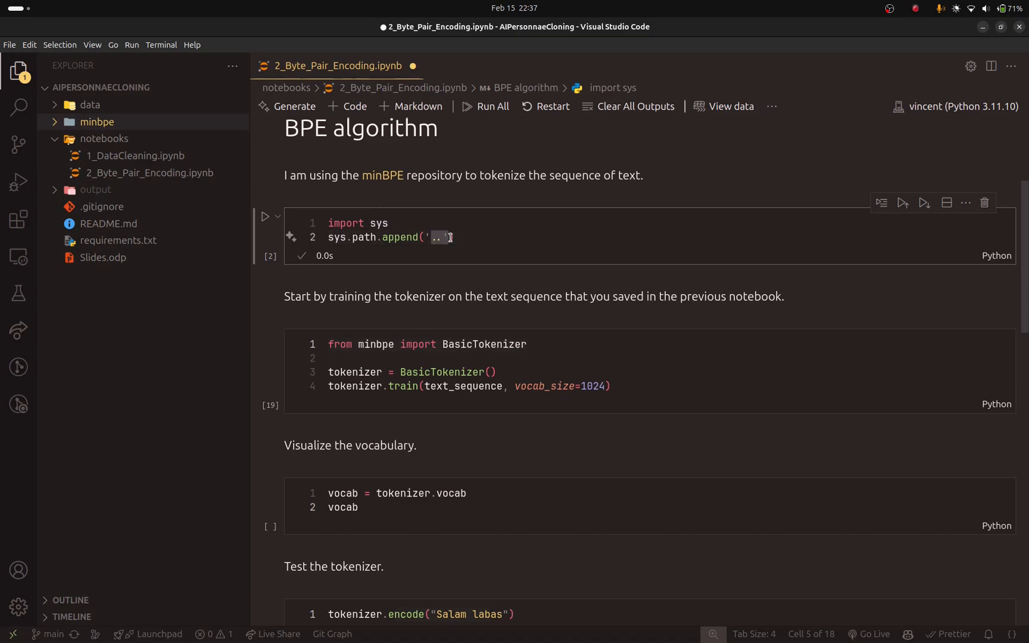
{"action": "mouse_move", "coordinate": [488, 240]}
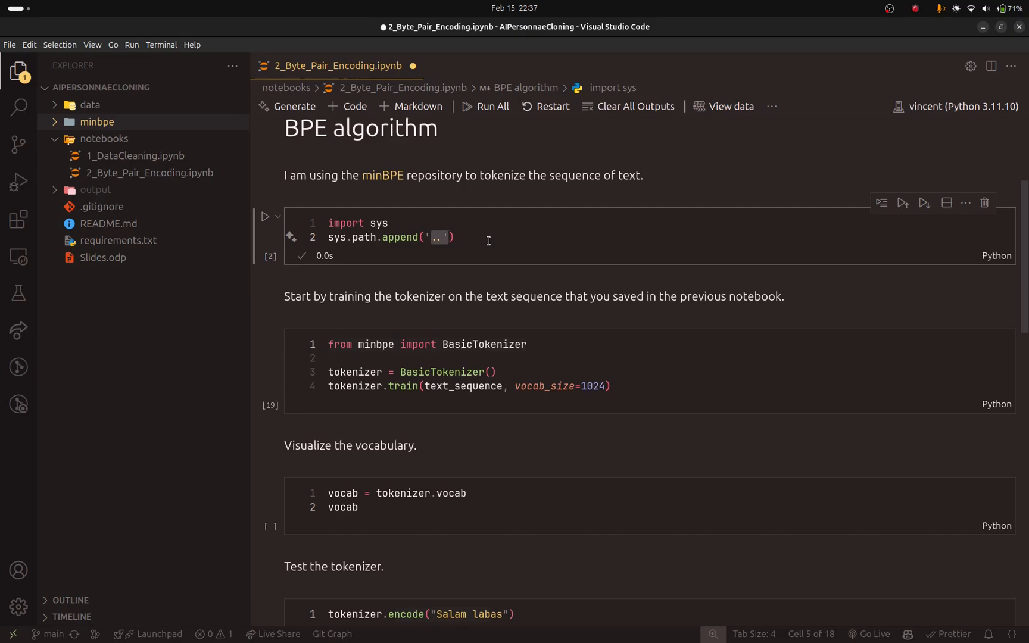
{"action": "scroll", "scroll_direction": "down", "scroll_amount": 3}
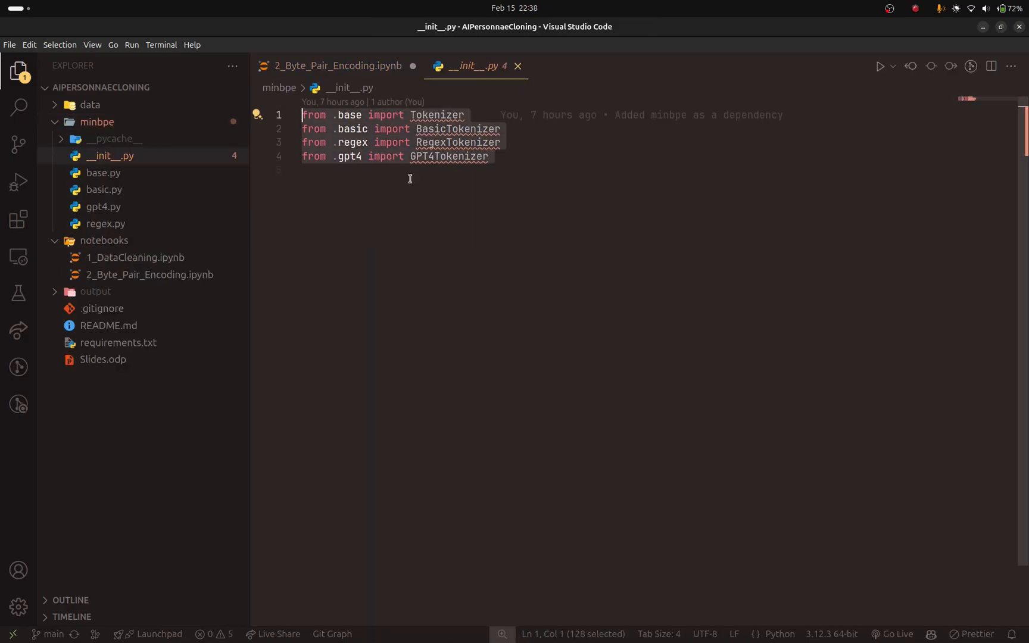
{"action": "mouse_move", "coordinate": [457, 128]}
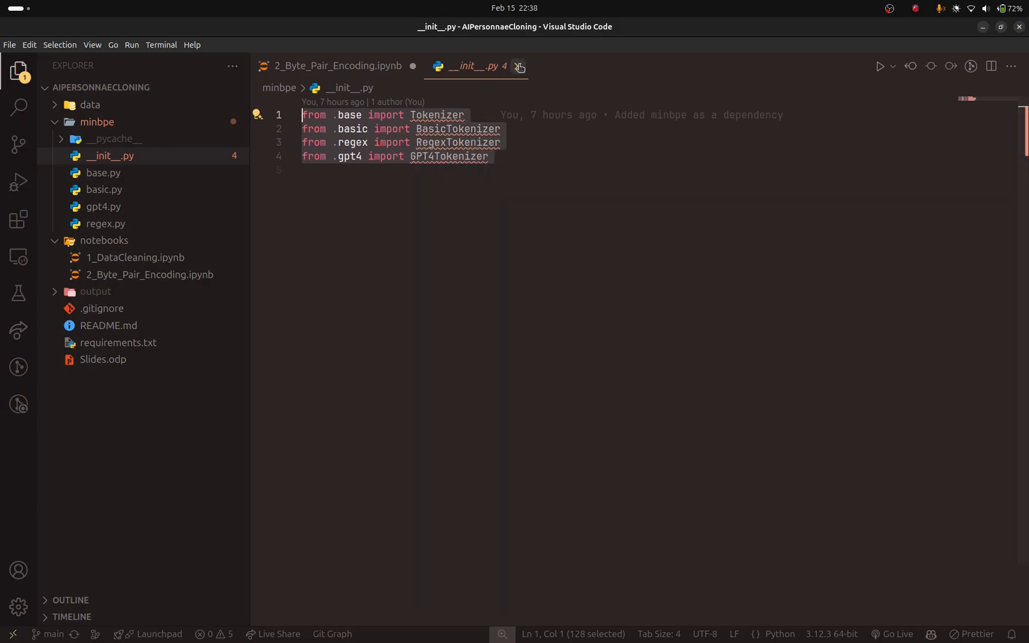
{"action": "left_click", "coordinate": [336, 66]}
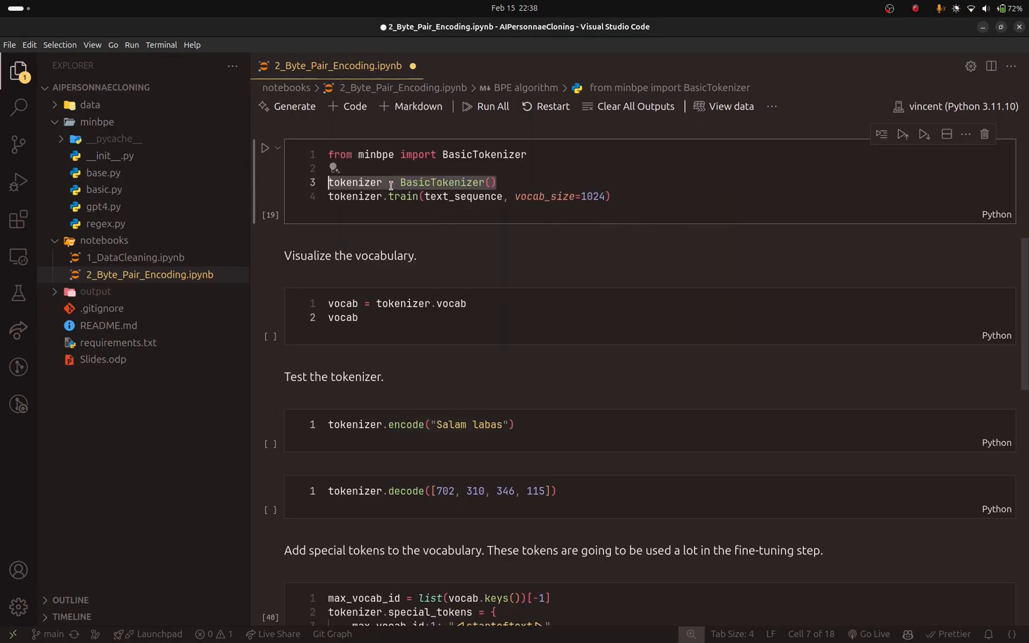
- Run tokenizer.train with vocab size 1024 and view the learned token-to-bytes vocabulary
{"action": "left_click", "coordinate": [442, 182]}
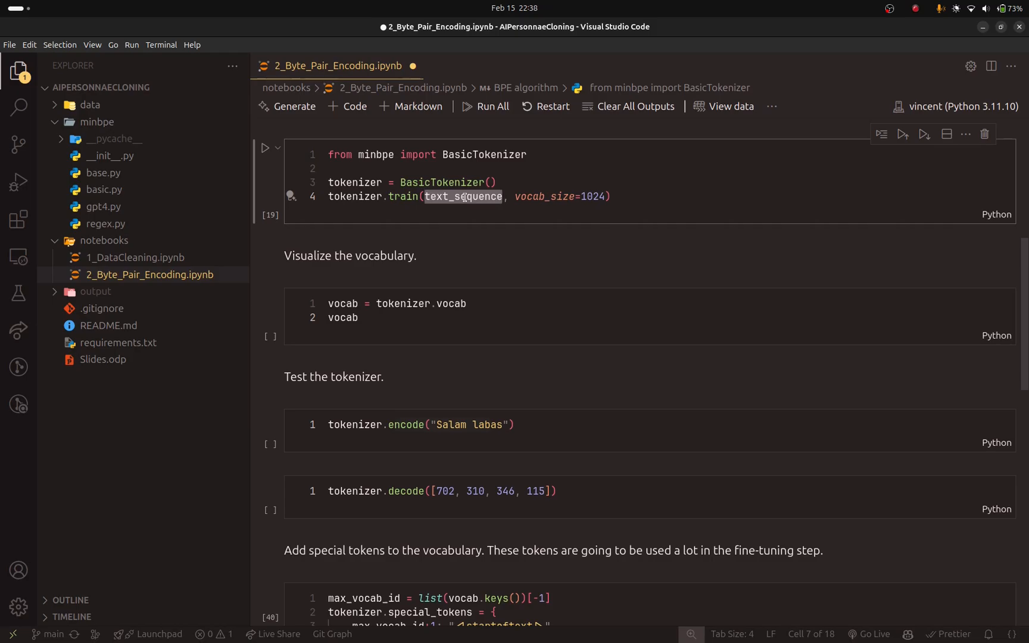
{"action": "left_click", "coordinate": [543, 197]}
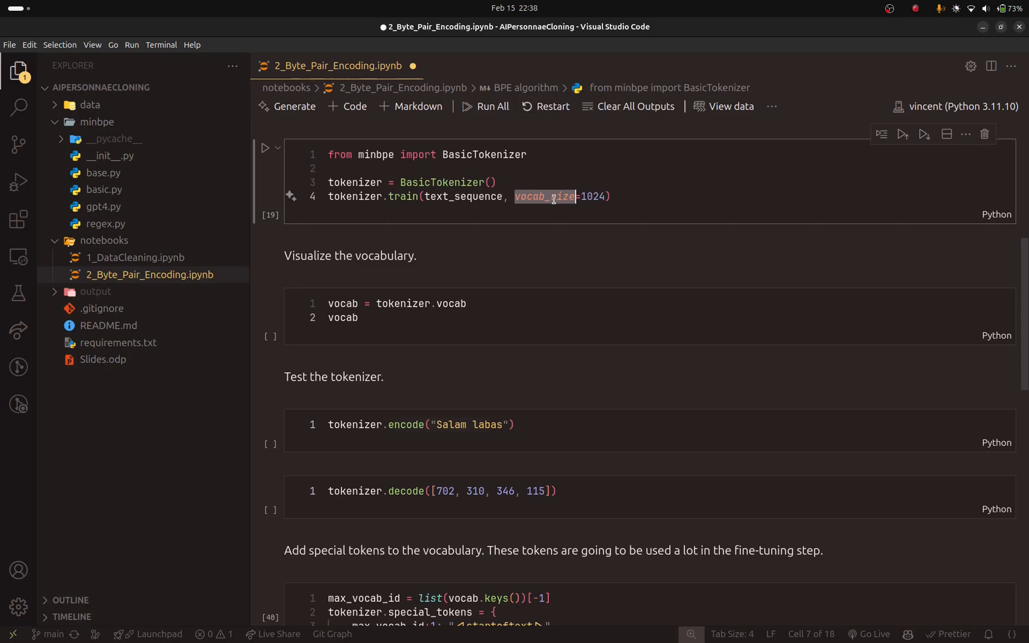
{"action": "left_click", "coordinate": [612, 196]}
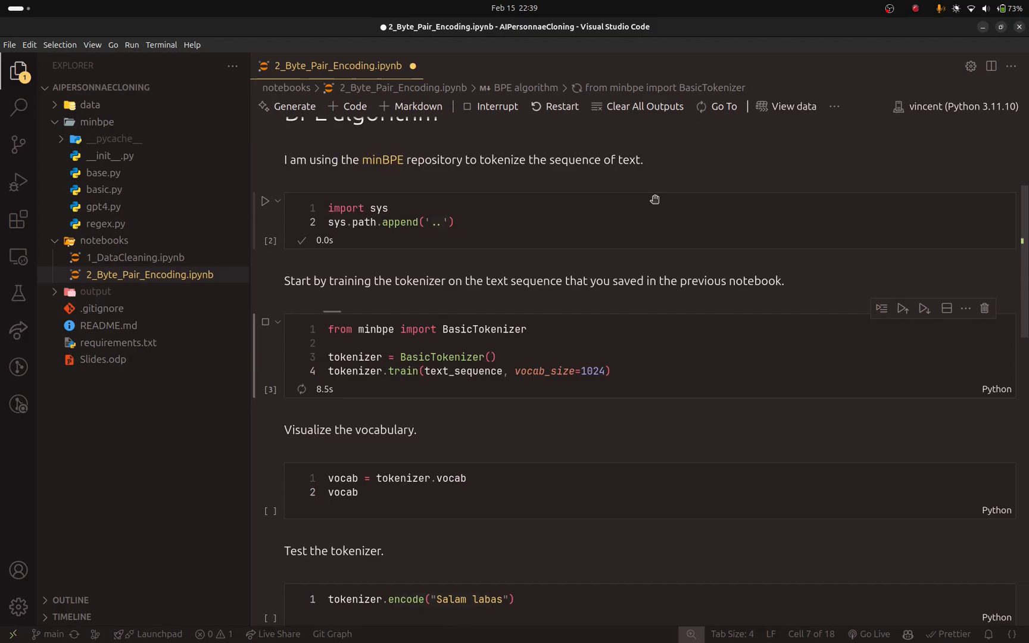
{"action": "scroll", "scroll_direction": "down", "scroll_amount": 3}
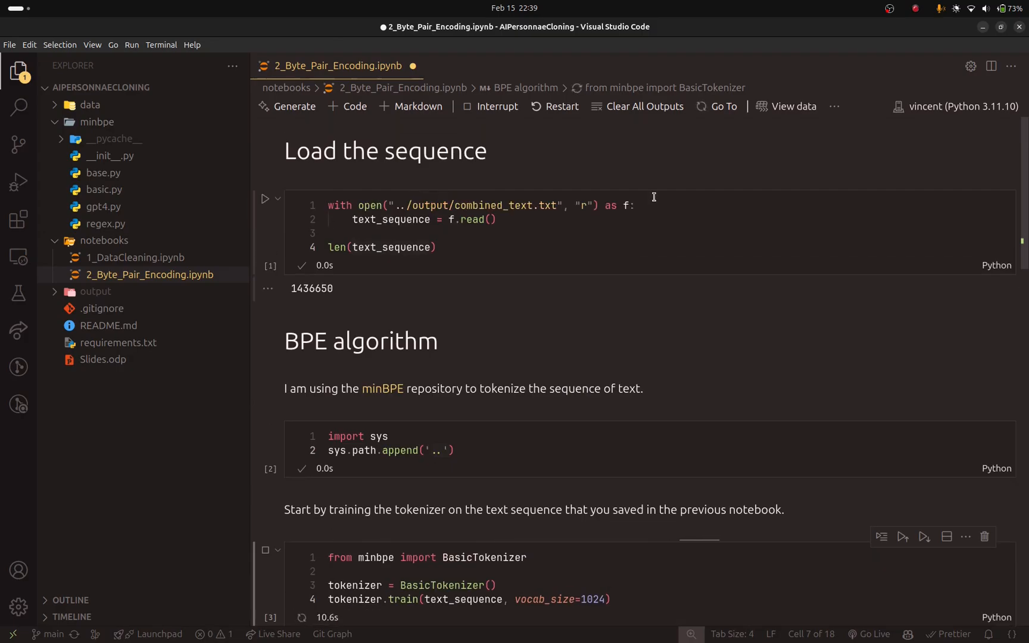
{"action": "scroll", "scroll_direction": "down", "scroll_amount": 3}
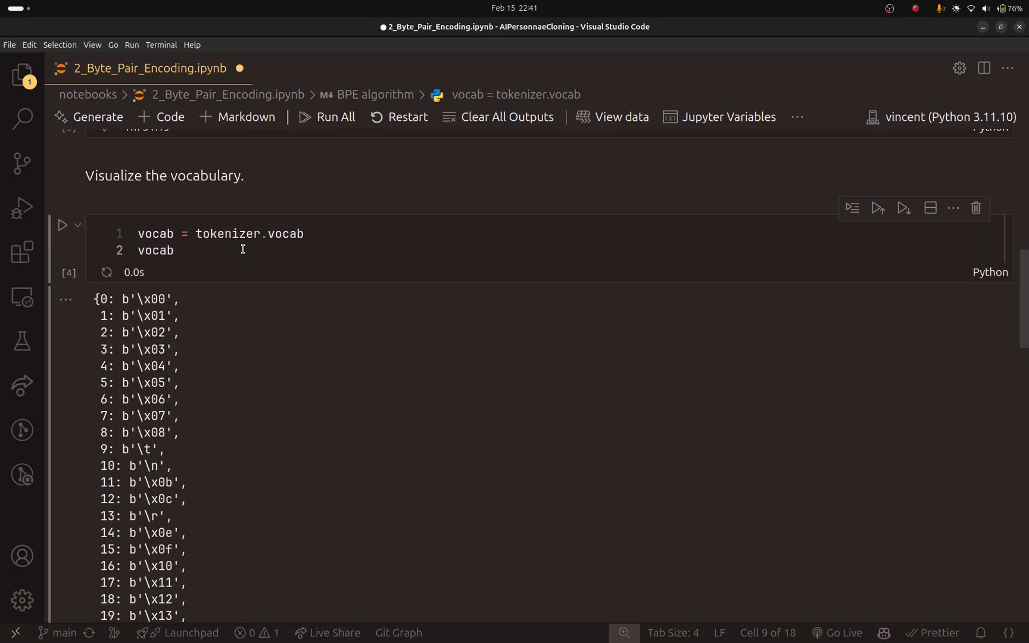
- Find 'Imad' in the vocabulary output and step through its matches
{"action": "scroll", "scroll_direction": "down", "scroll_amount": 3}
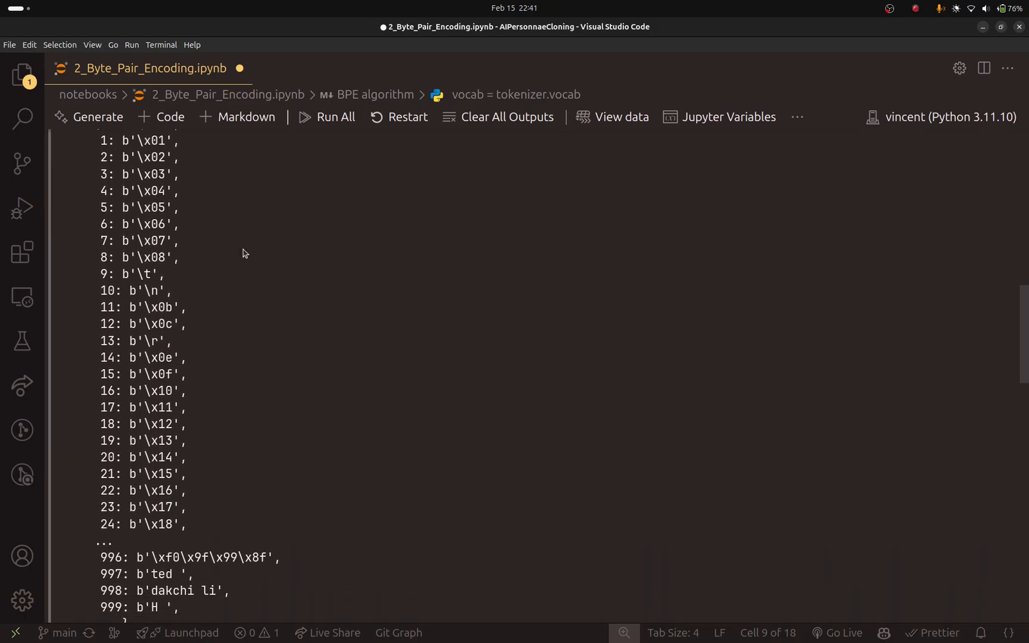
{"action": "scroll", "scroll_direction": "down", "scroll_amount": 3}
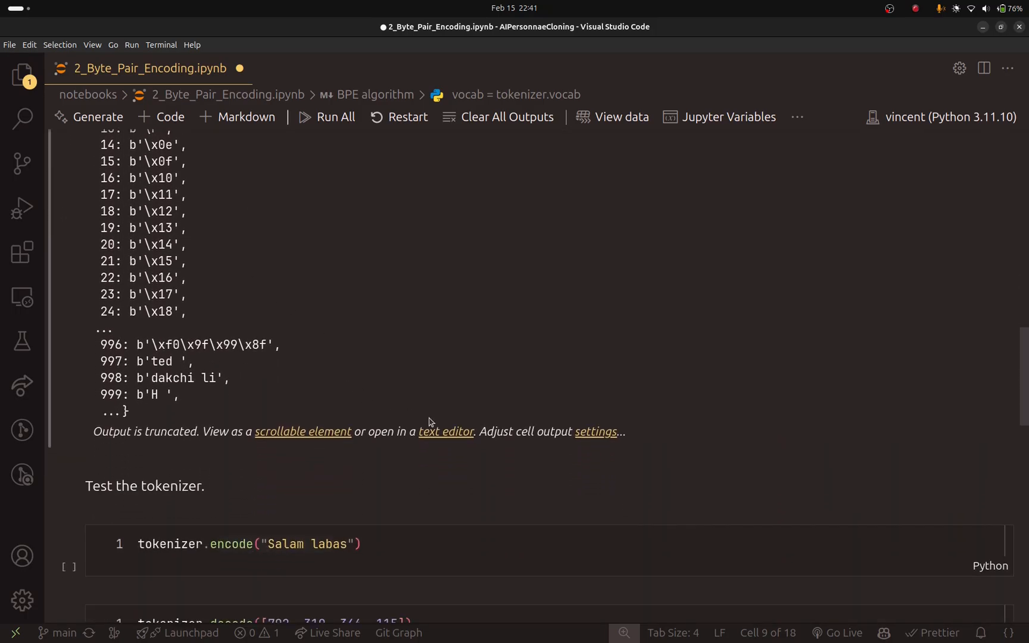
{"action": "left_click", "coordinate": [445, 431]}
{"action": "type", "text": "imad"}
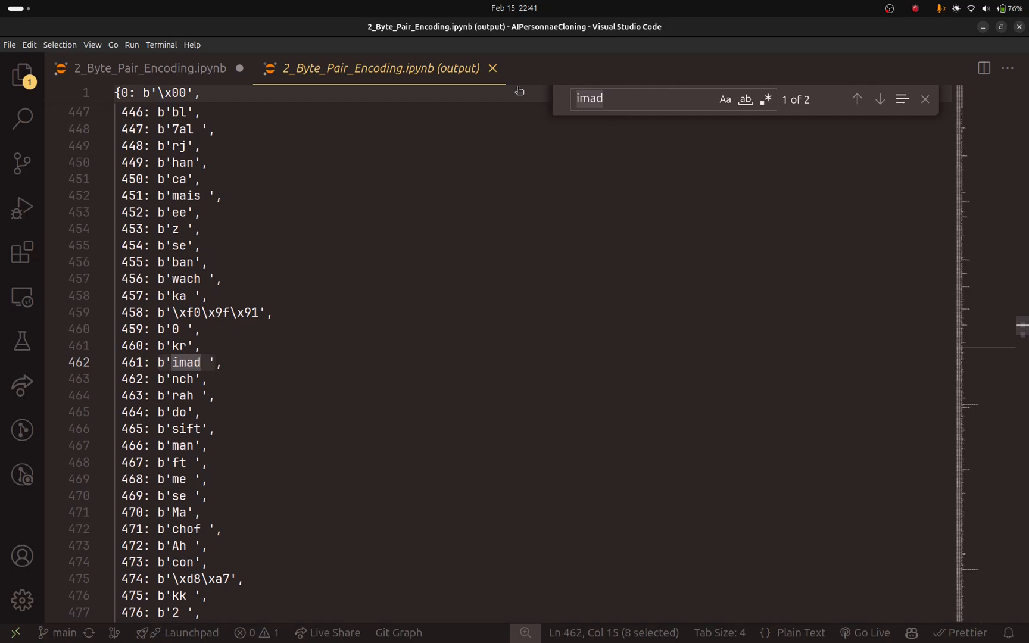
{"action": "left_click", "coordinate": [880, 99]}
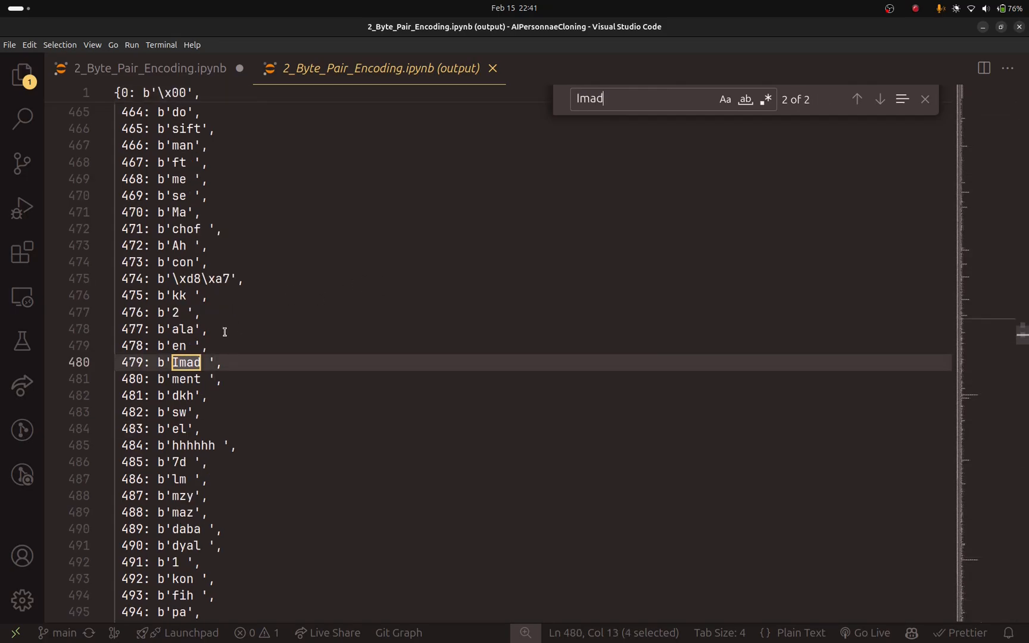
{"action": "mouse_move", "coordinate": [623, 98]}
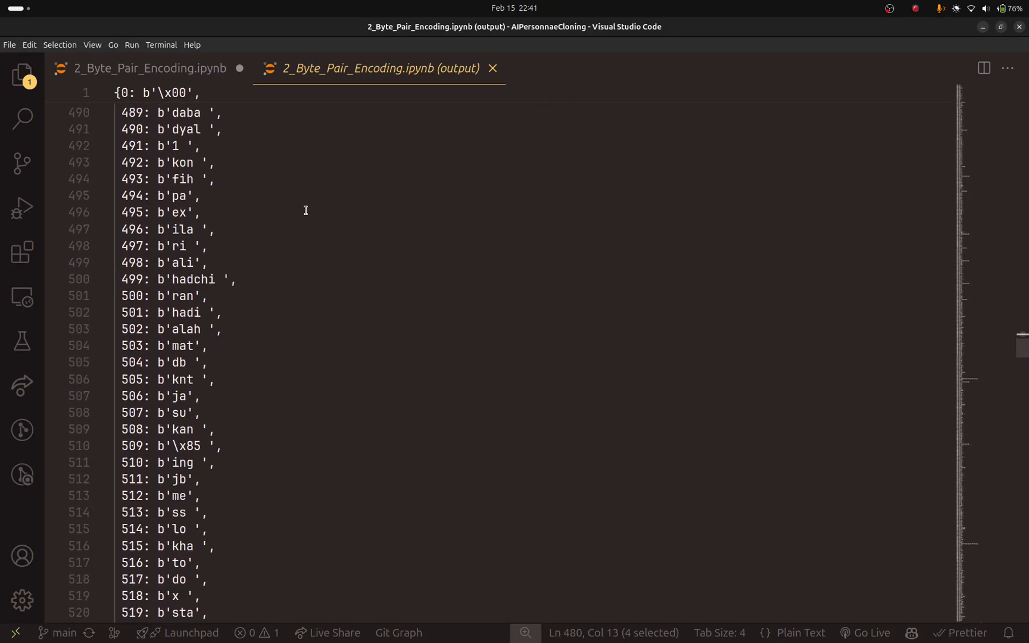
- Browse further down the vocabulary, then close the output view
{"action": "scroll", "scroll_direction": "down", "scroll_amount": 3}
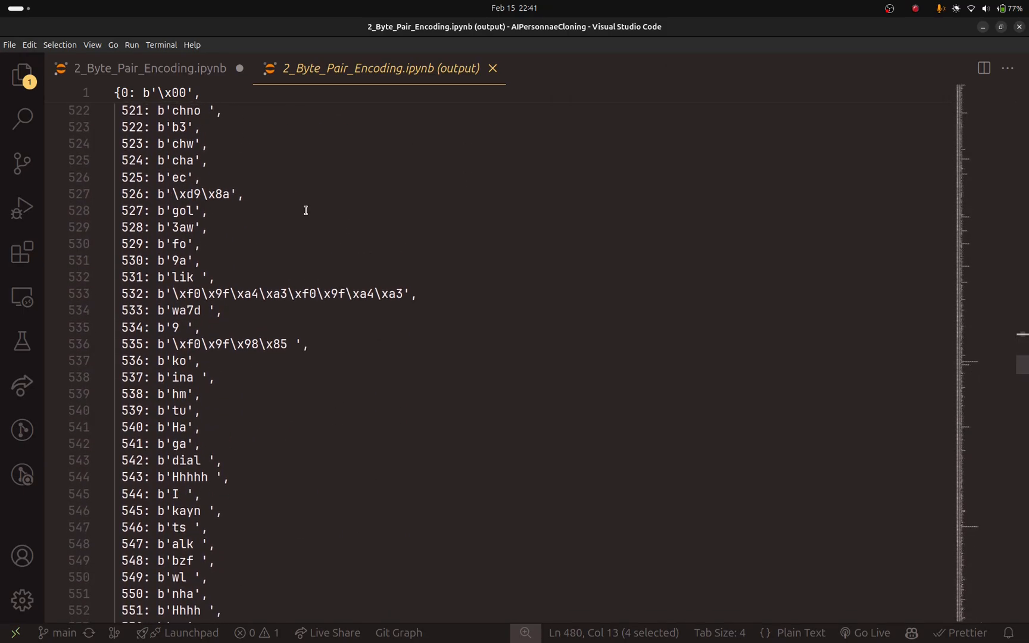
{"action": "scroll", "scroll_direction": "down", "scroll_amount": 3}
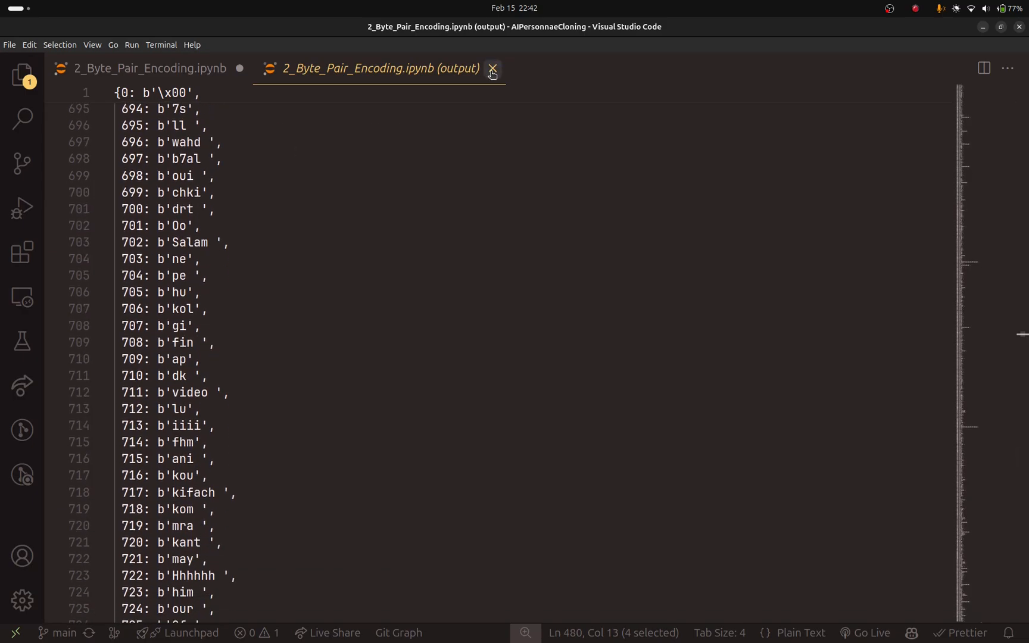
{"action": "left_click", "coordinate": [493, 69]}
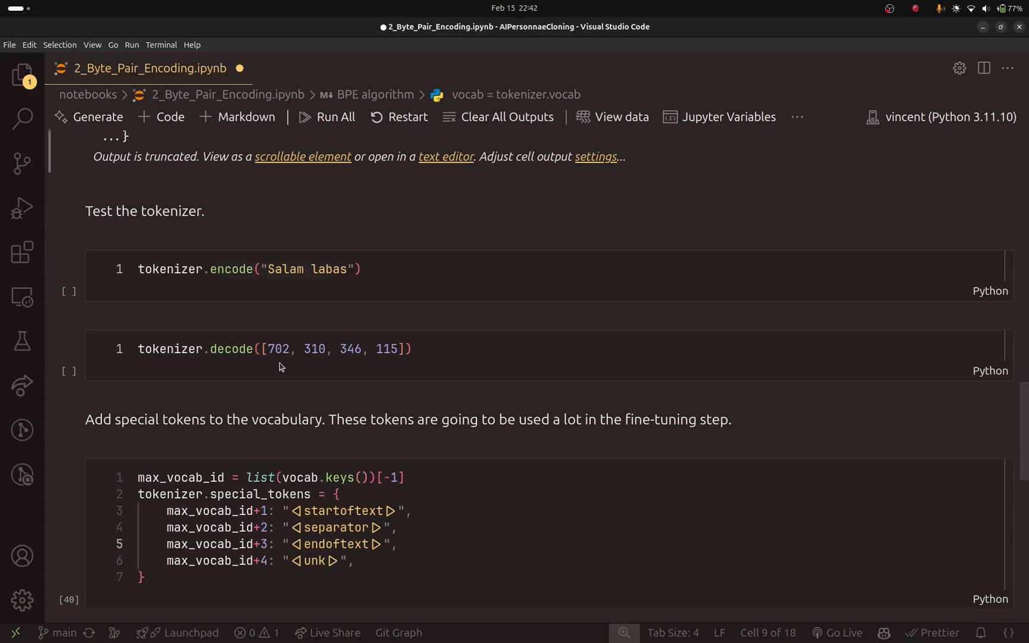
- Run the encode test turning 'Salam labas' into [702, 310, 346, 115]
{"action": "scroll", "scroll_direction": "down", "scroll_amount": 3}
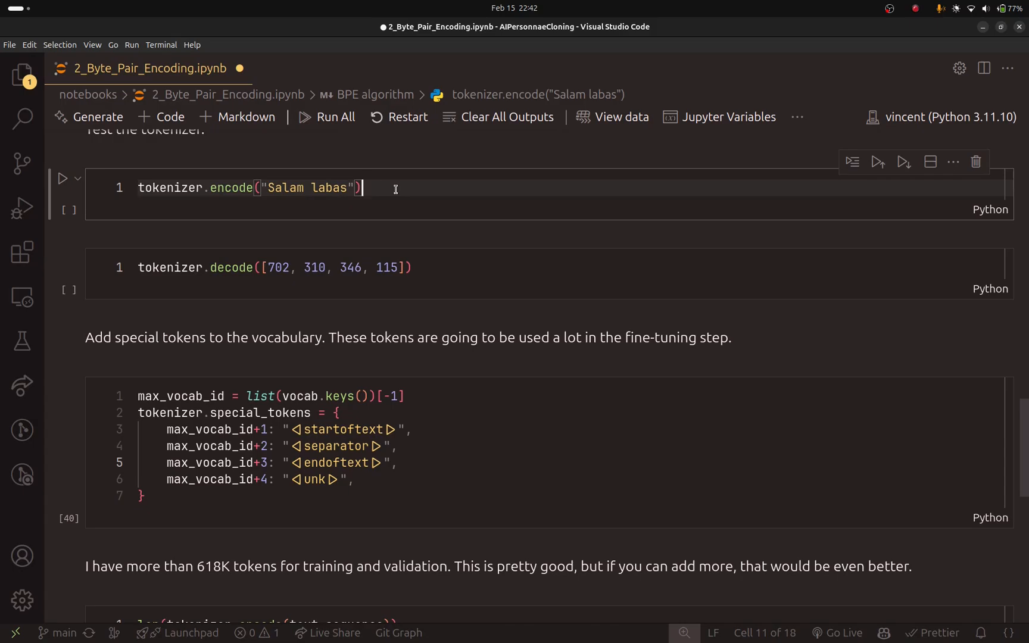
{"action": "mouse_move", "coordinate": [377, 188]}
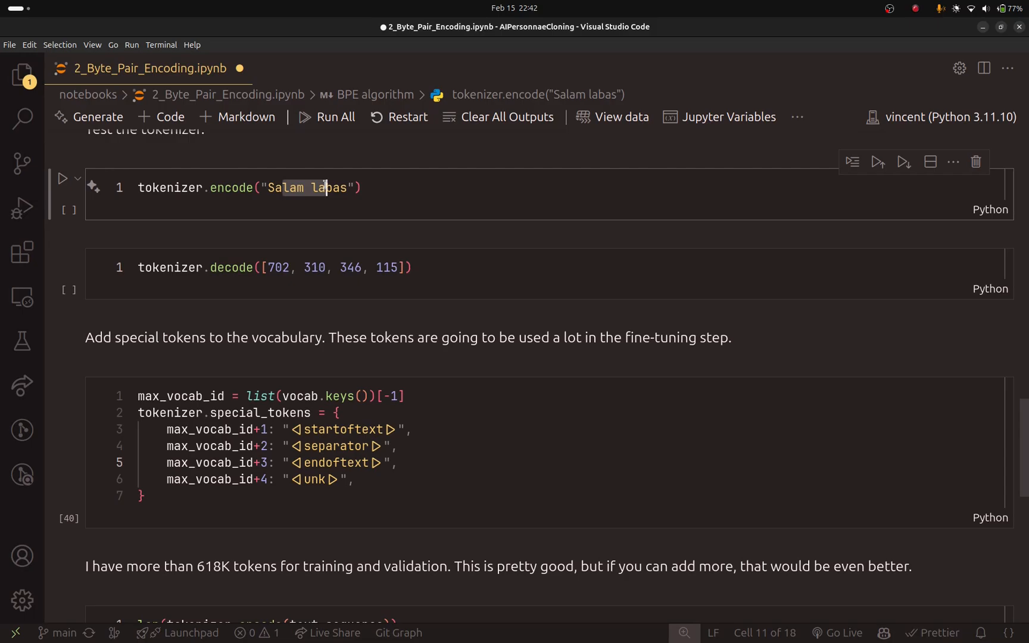
{"action": "left_click", "coordinate": [387, 187]}
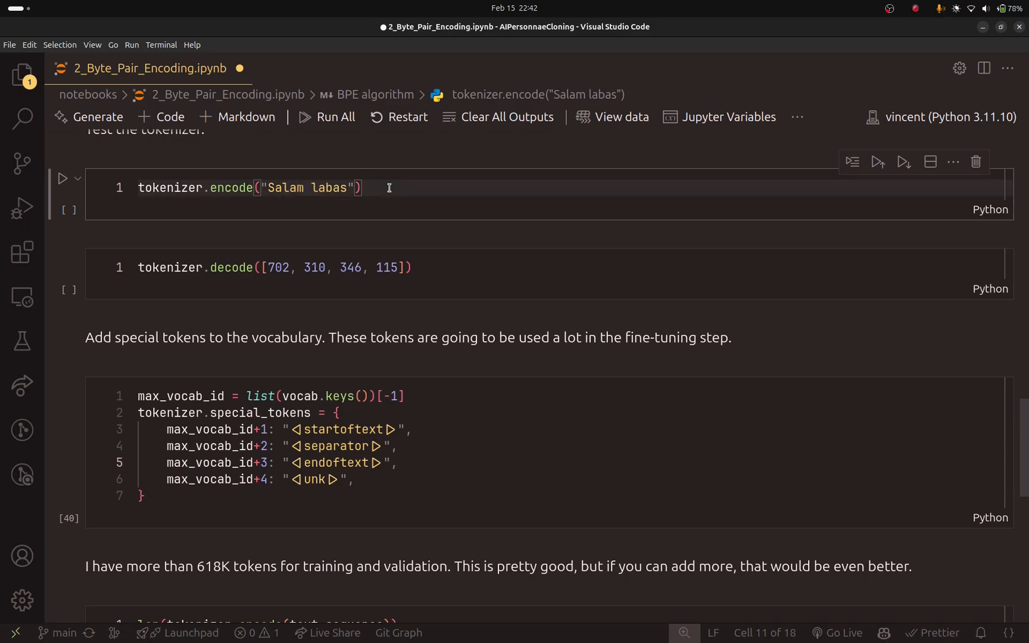
{"action": "left_click", "coordinate": [62, 179]}
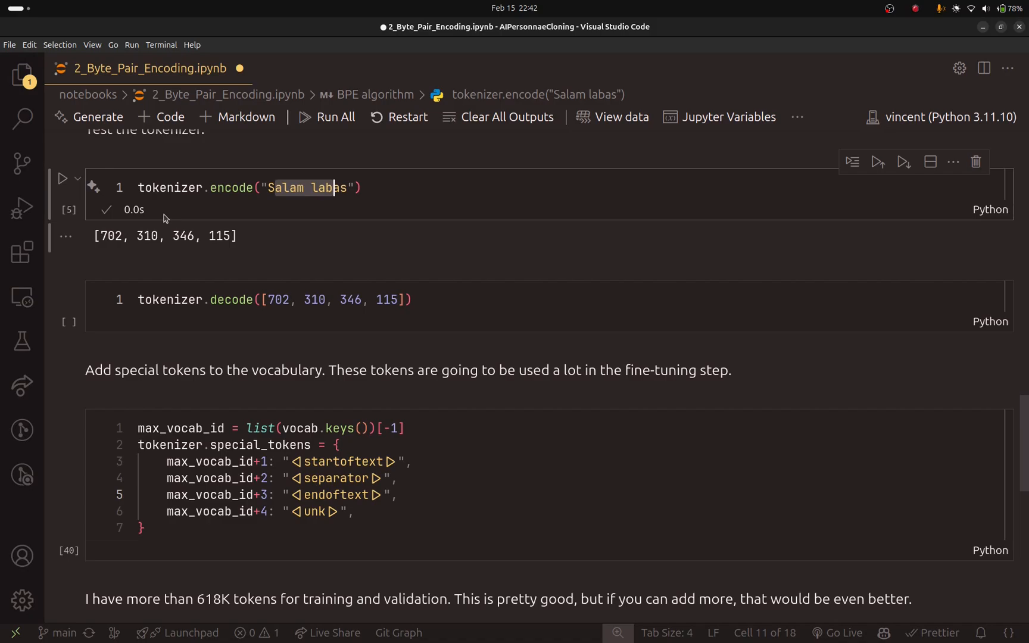
{"action": "triple_click", "coordinate": [164, 237]}
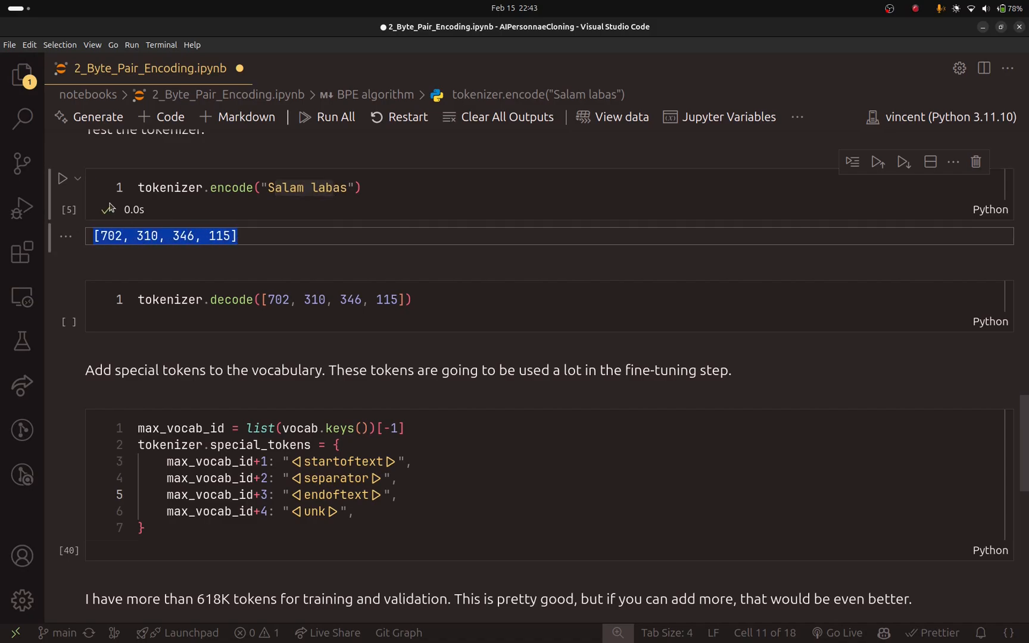
- Run the decode test returning 'Salam labas' from those ids
{"action": "left_click", "coordinate": [325, 299]}
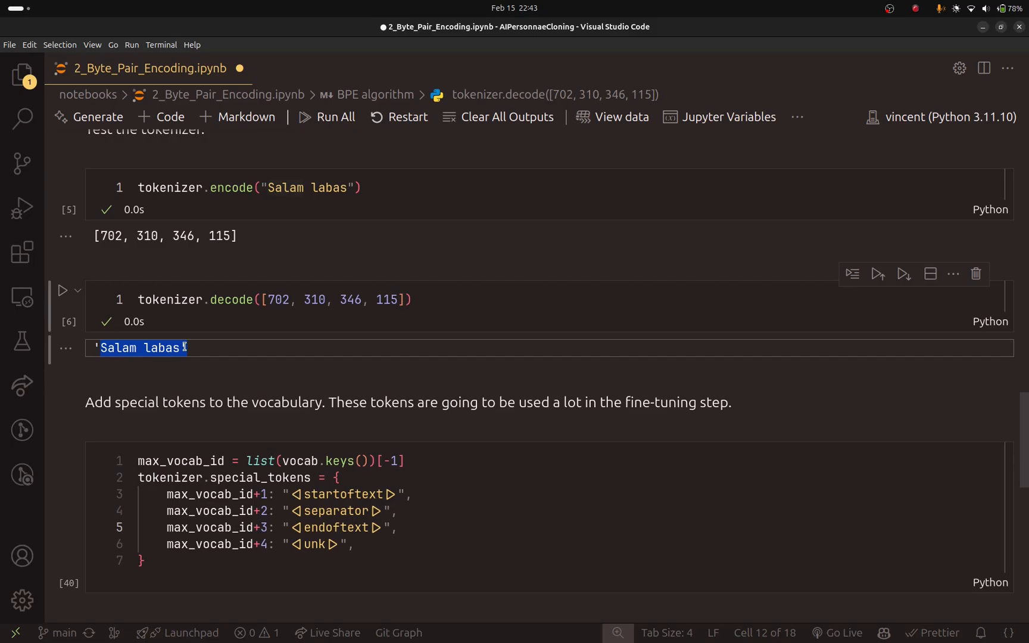
{"action": "scroll", "scroll_direction": "down", "scroll_amount": 3}
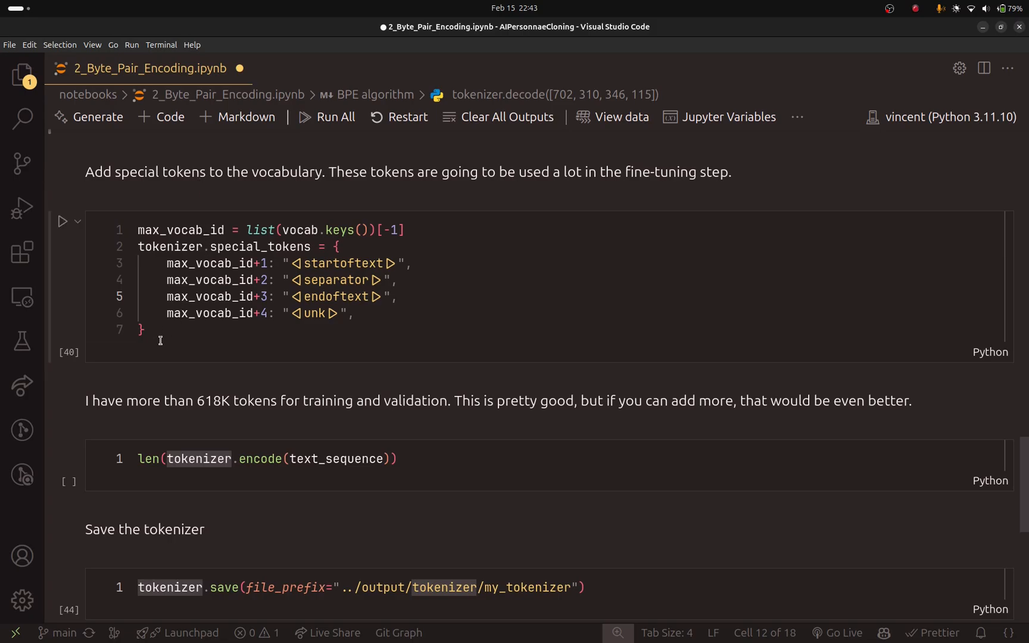
- Review the special_tokens cell, highlighting the endoftext token
{"action": "left_click", "coordinate": [159, 329]}
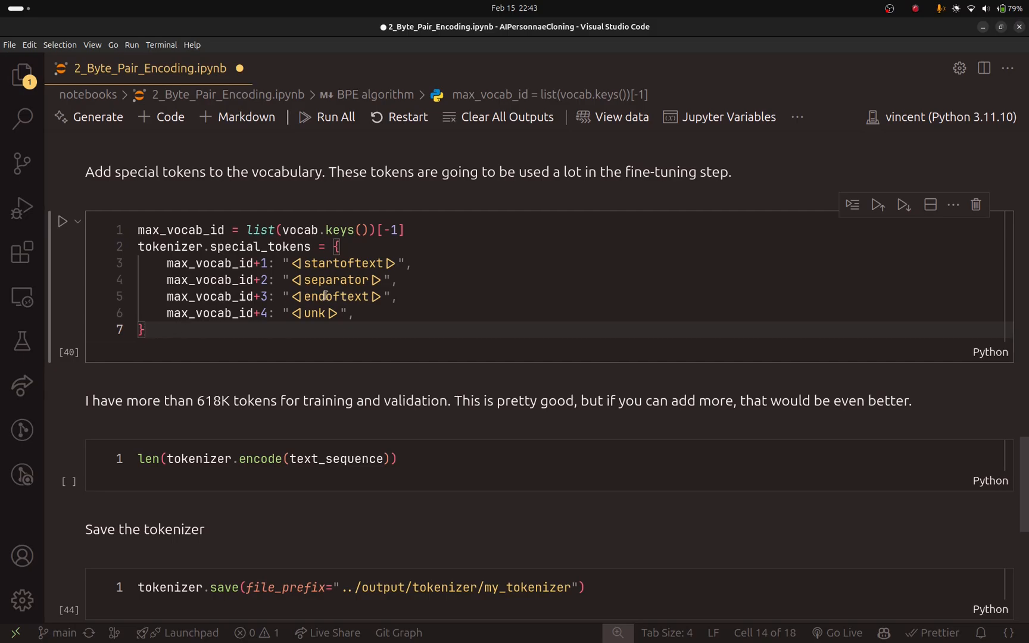
{"action": "double_click", "coordinate": [336, 296]}
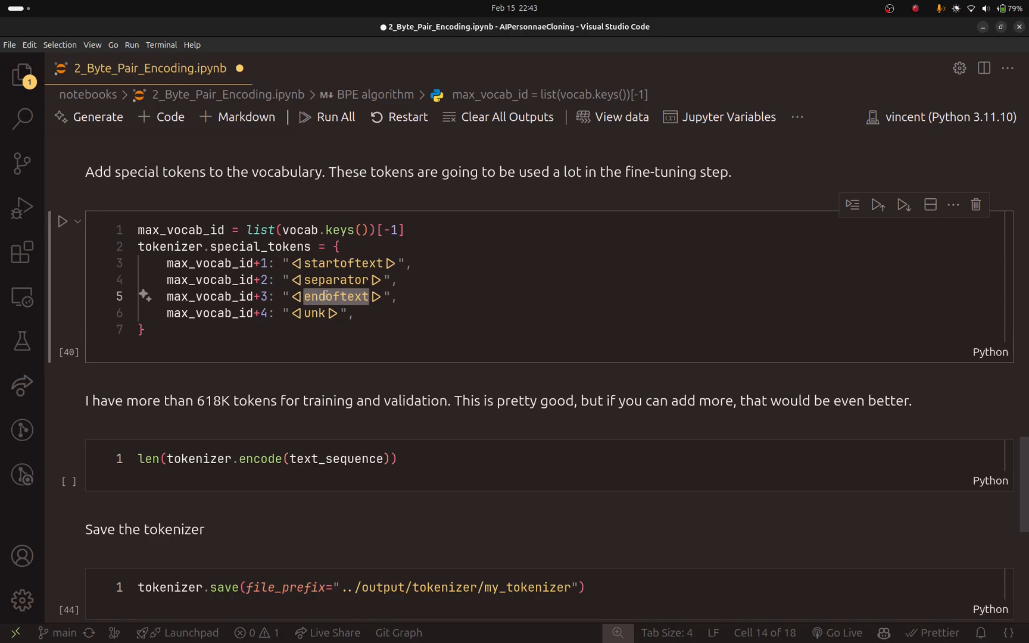
{"action": "left_click", "coordinate": [368, 296]}
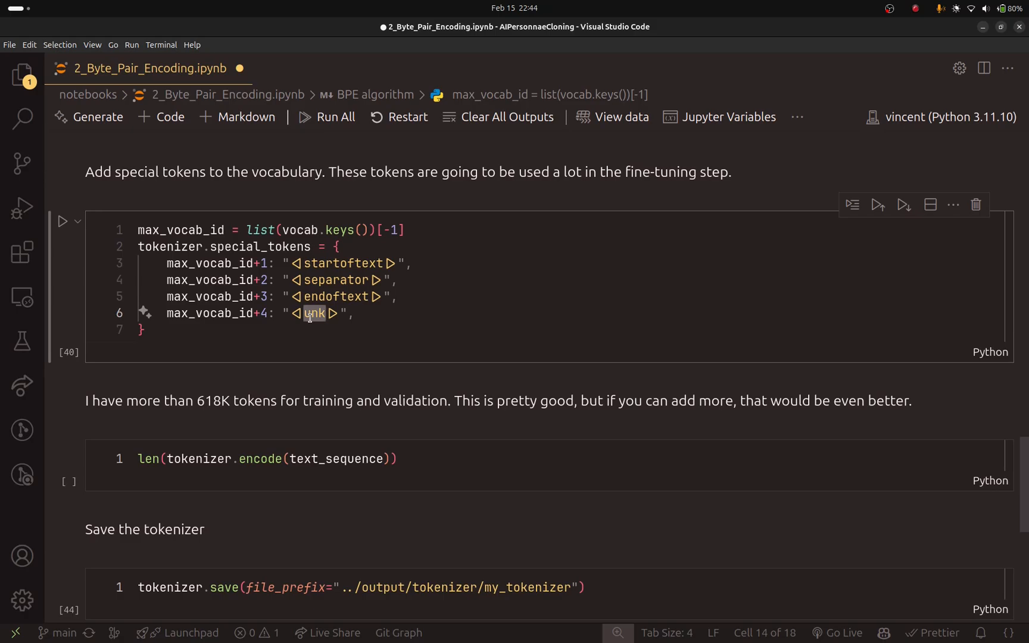
- Run the cell adding startoftext, separator, endoftext and unk, and highlight the vocab keys
{"action": "left_click", "coordinate": [62, 220]}
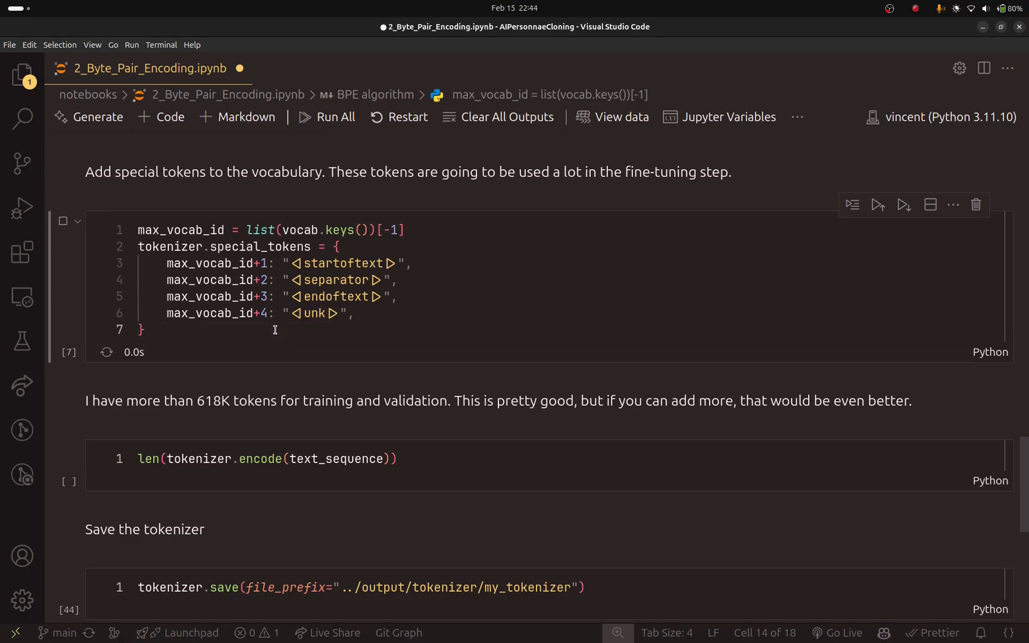
{"action": "left_click", "coordinate": [63, 220]}
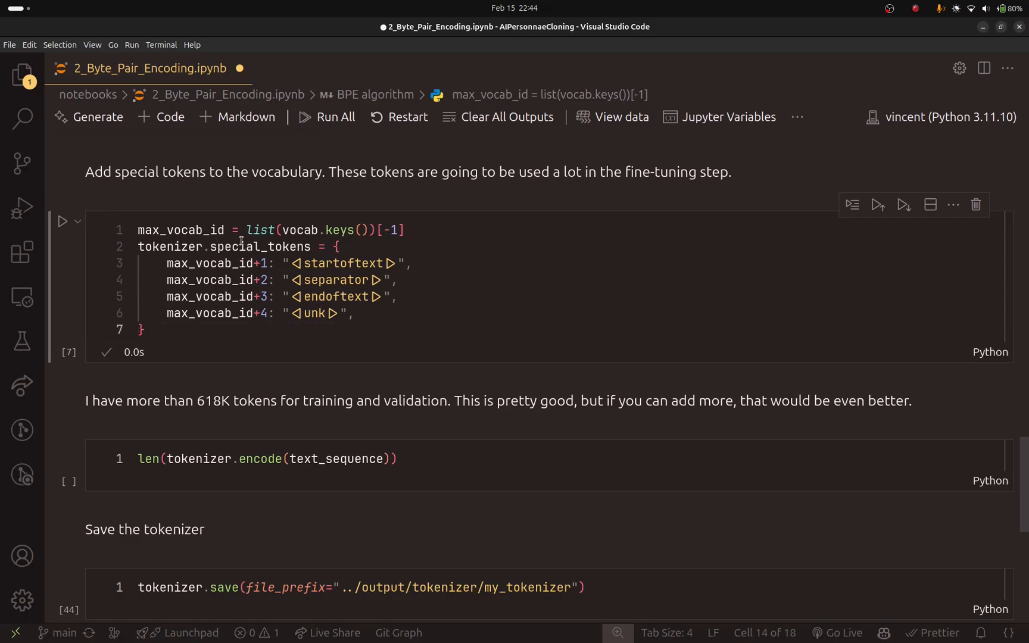
{"action": "double_click", "coordinate": [259, 246]}
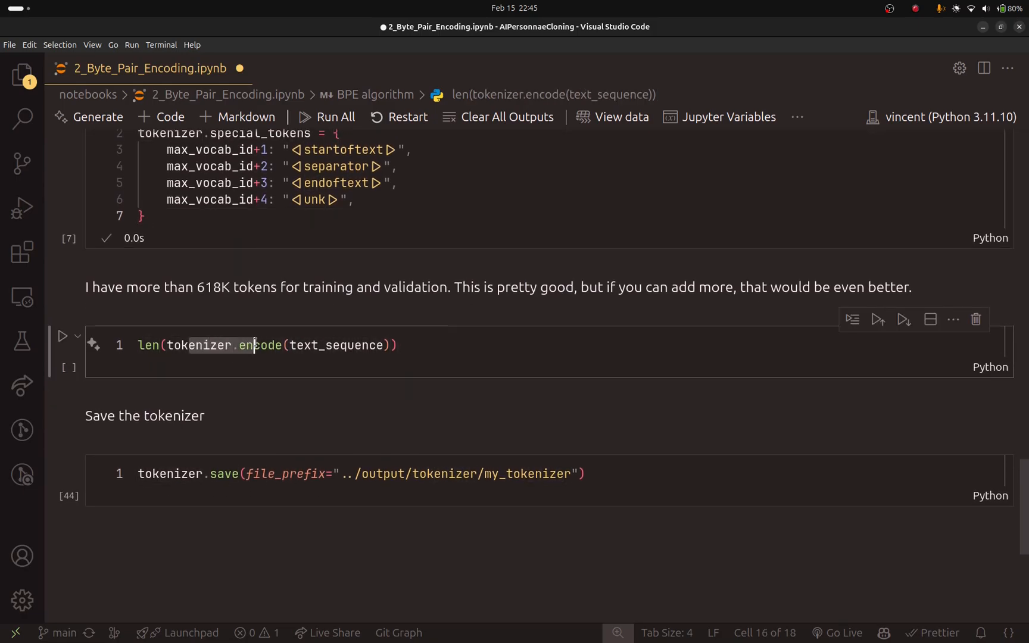
{"action": "double_click", "coordinate": [334, 345]}
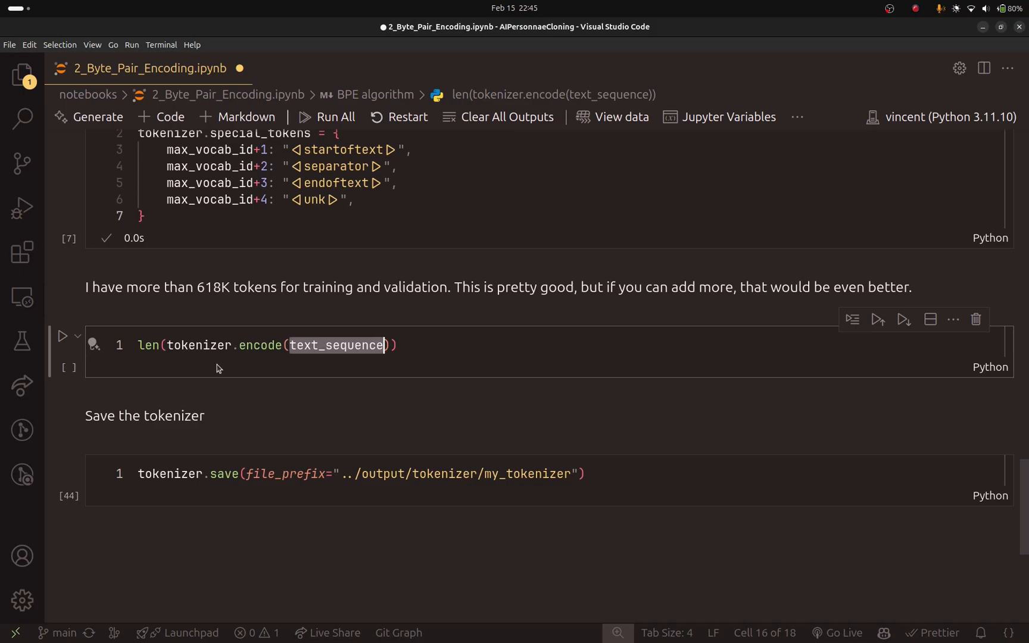
{"action": "mouse_move", "coordinate": [210, 287]}
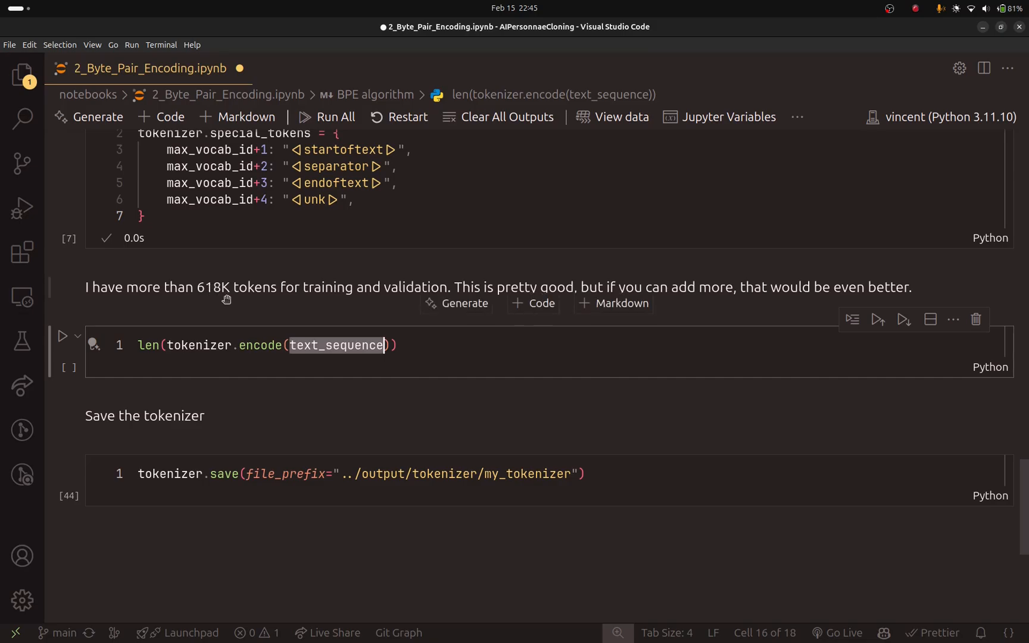
{"action": "mouse_move", "coordinate": [487, 369]}
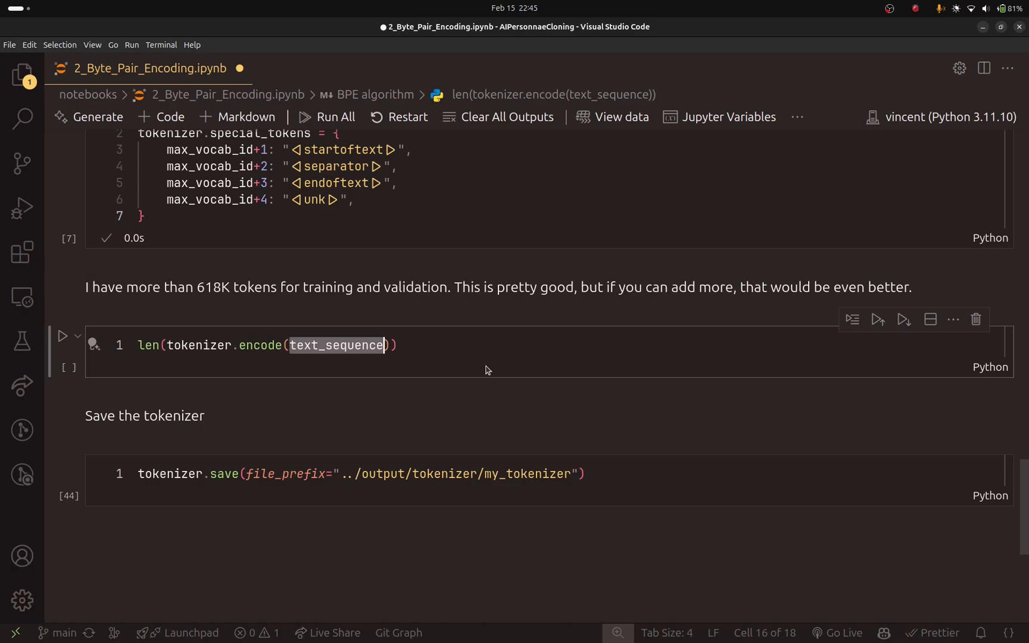
{"action": "mouse_move", "coordinate": [218, 293]}
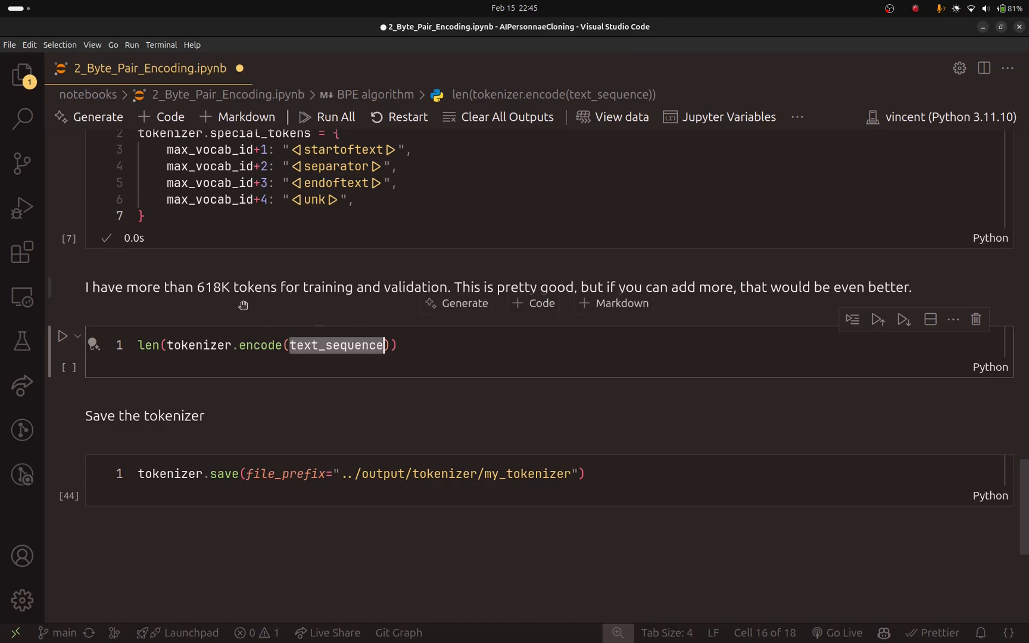
{"action": "mouse_move", "coordinate": [221, 298]}
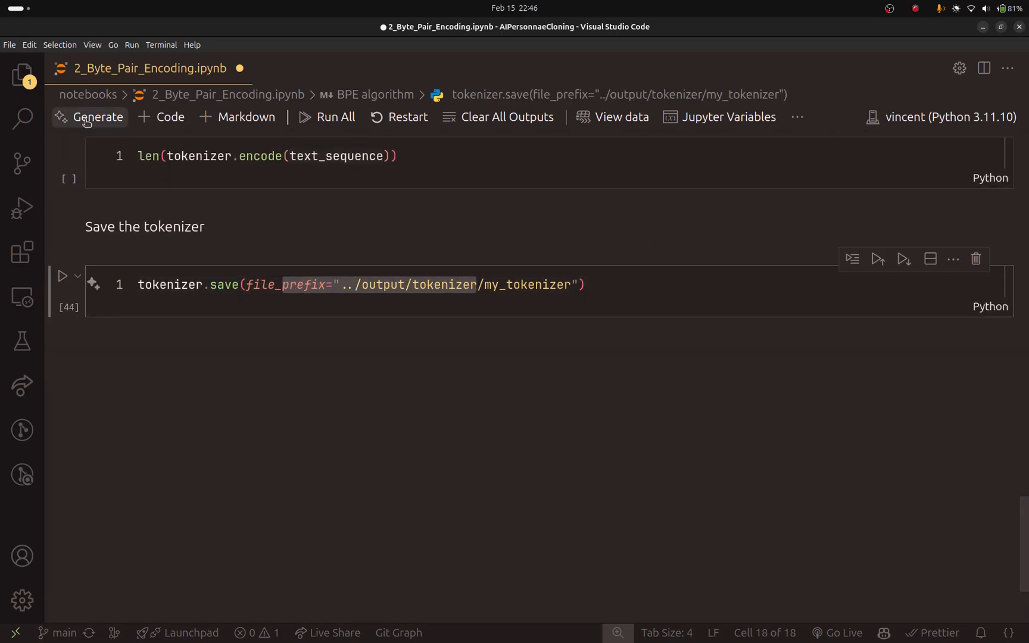
- Open output/tokenizer/my_tokenizer.model and select its special token entries
{"action": "left_click", "coordinate": [22, 74]}
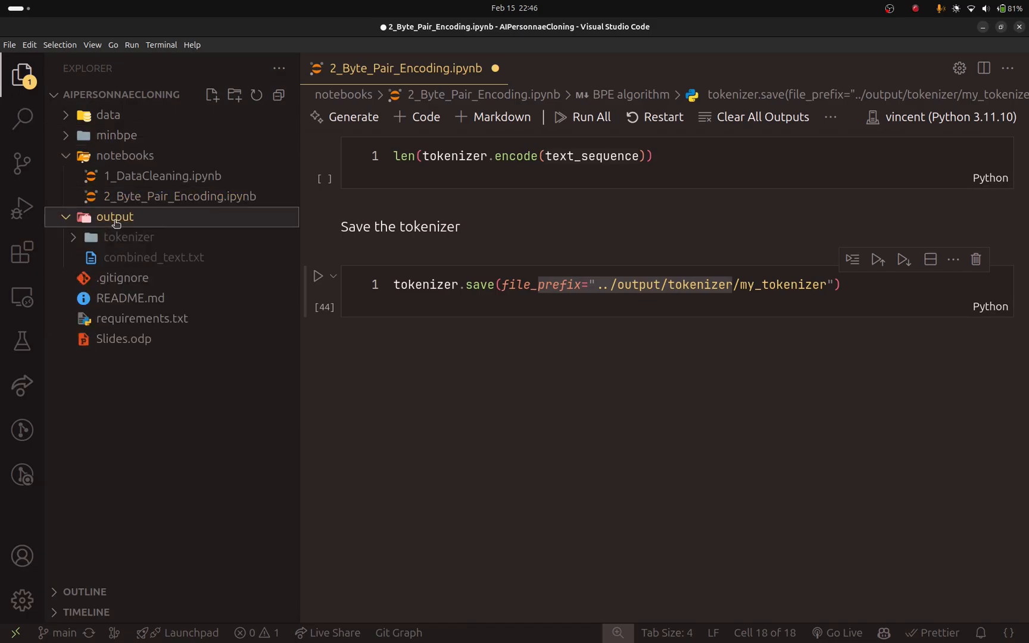
{"action": "mouse_move", "coordinate": [114, 217]}
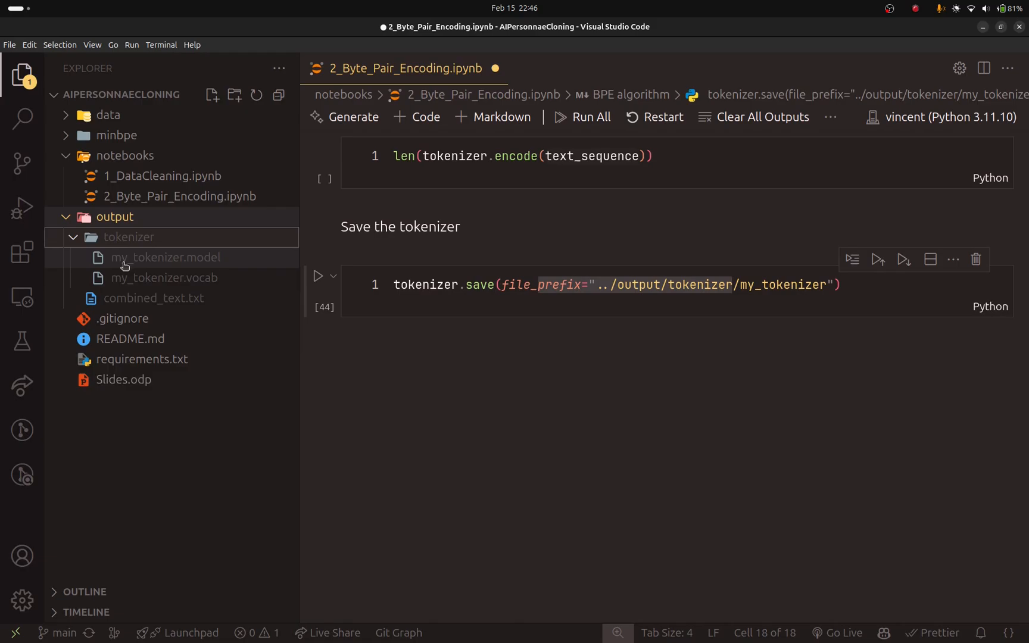
{"action": "double_click", "coordinate": [165, 257]}
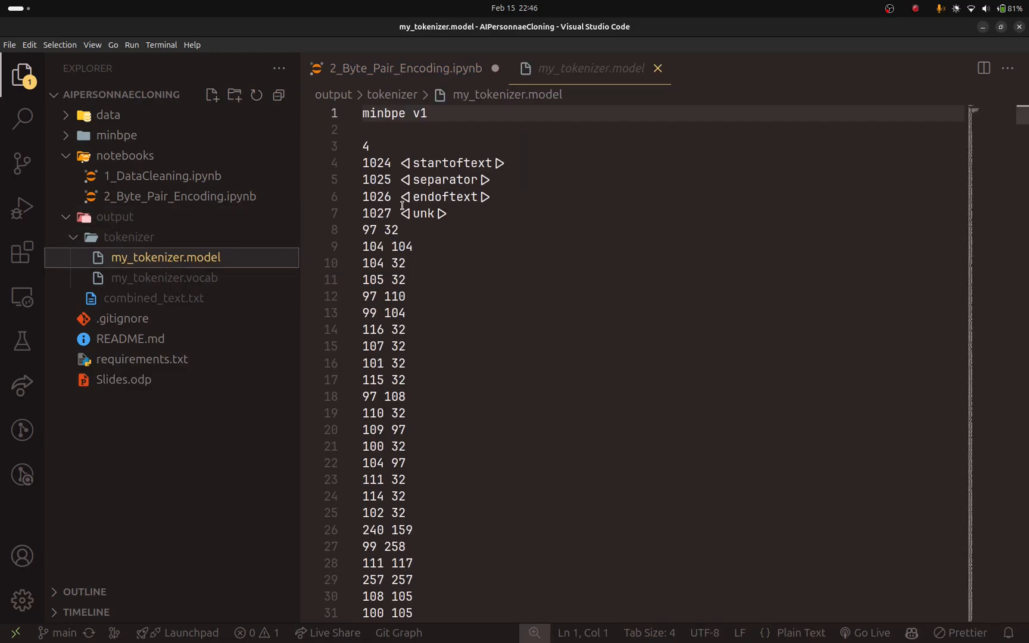
{"action": "double_click", "coordinate": [382, 113]}
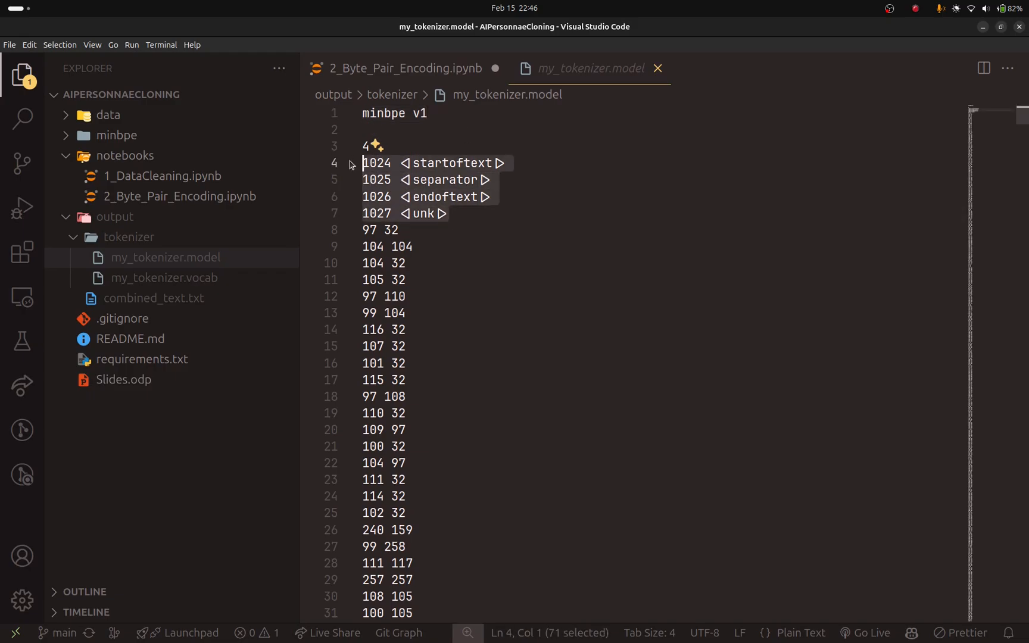
- Browse the model file's merges, then return to the BPE notebook
{"action": "scroll", "scroll_direction": "down", "scroll_amount": 3}
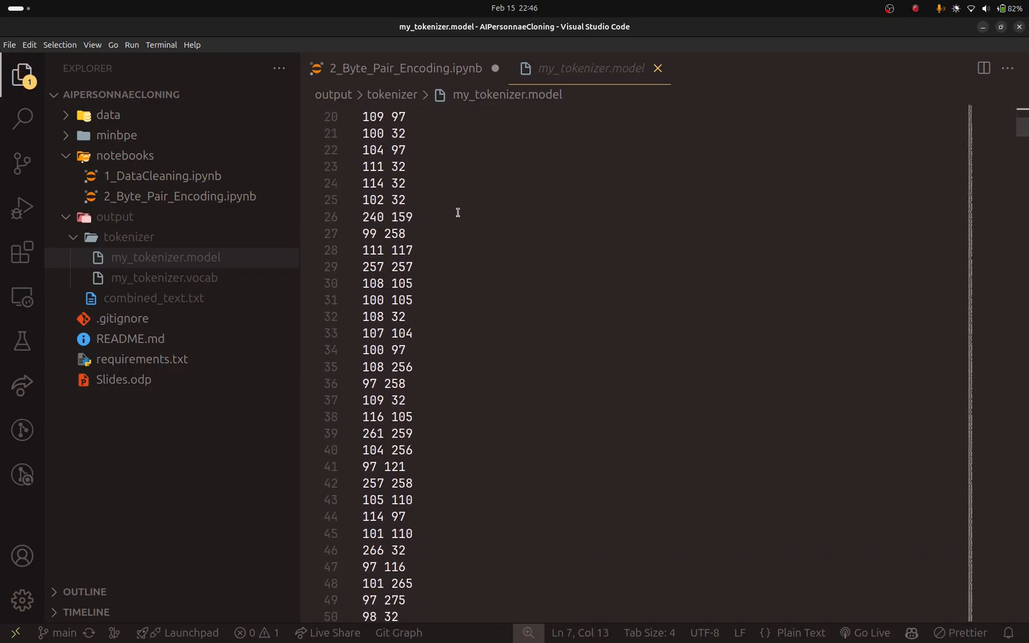
{"action": "scroll", "scroll_direction": "down", "scroll_amount": 3}
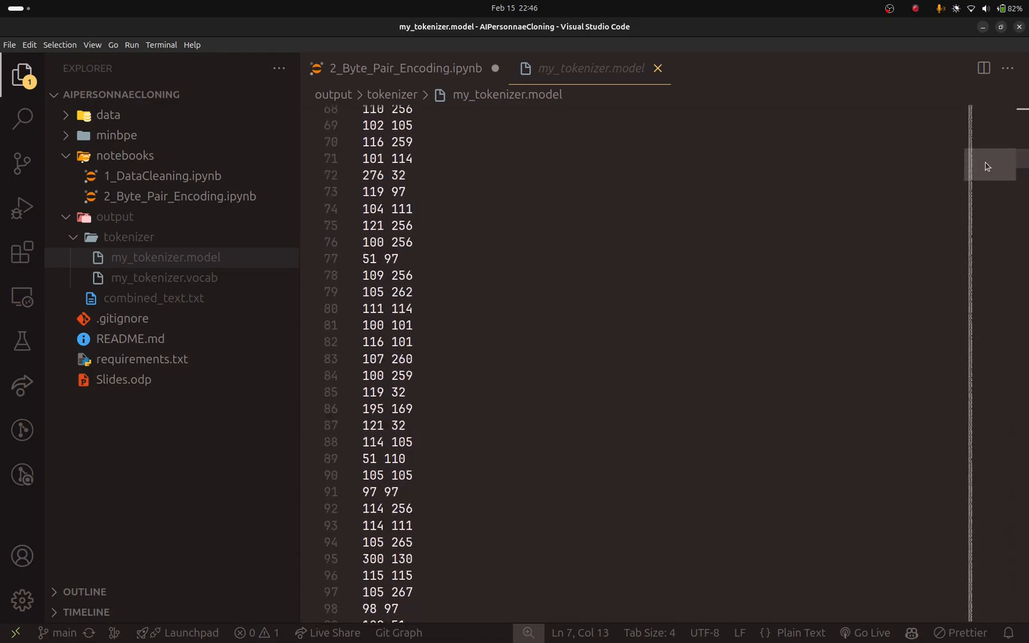
{"action": "left_click", "coordinate": [407, 68]}
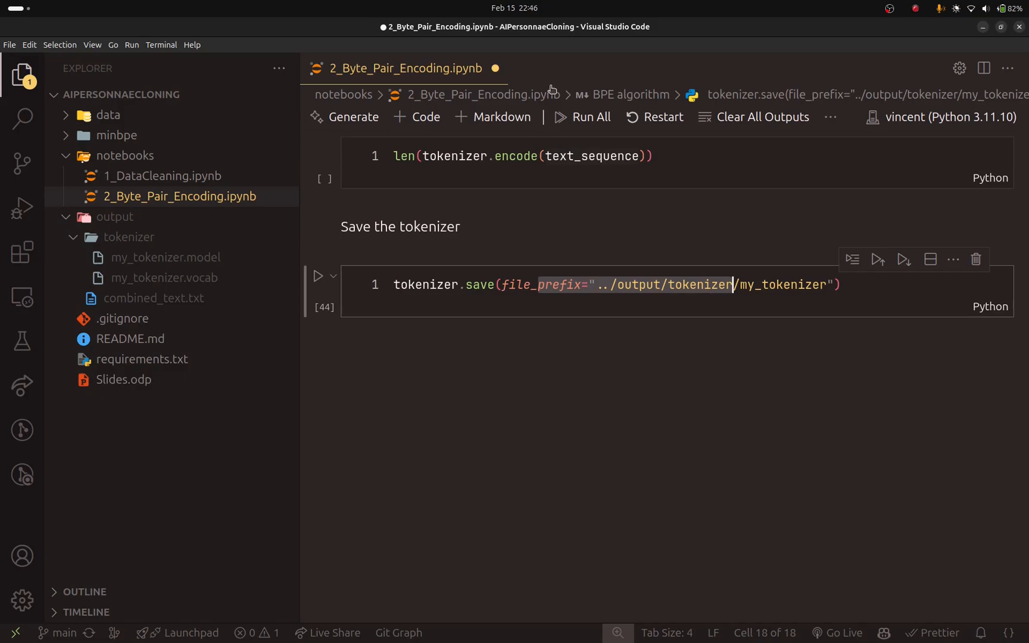